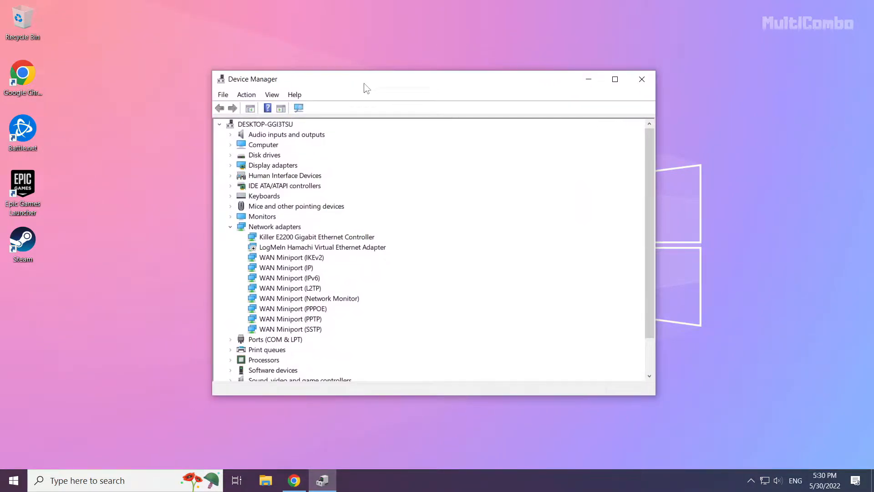
Expand Display adapters and open the NVIDIA GeForce GTX 1050 Ti's context menu.
click(272, 165)
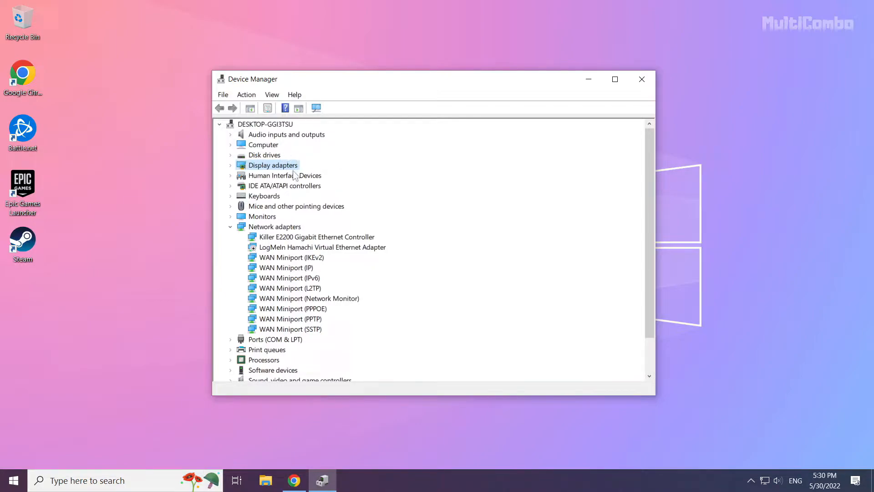
mouse_move(232, 171)
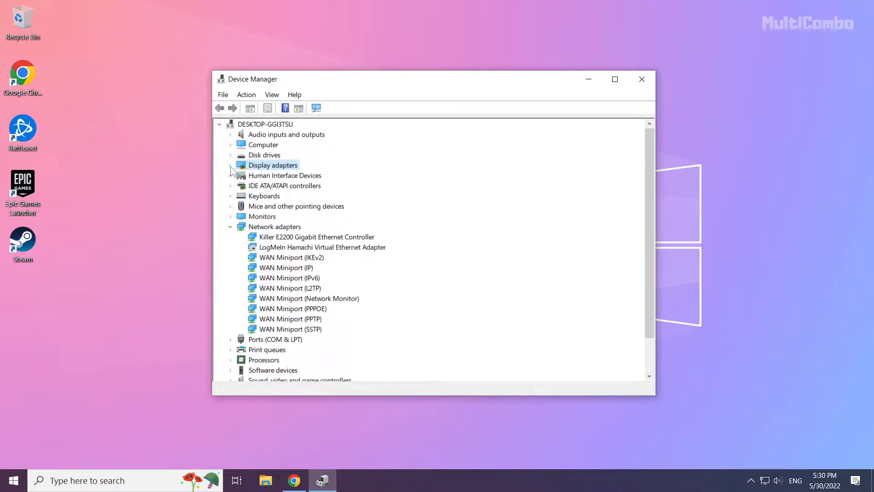
click(230, 165)
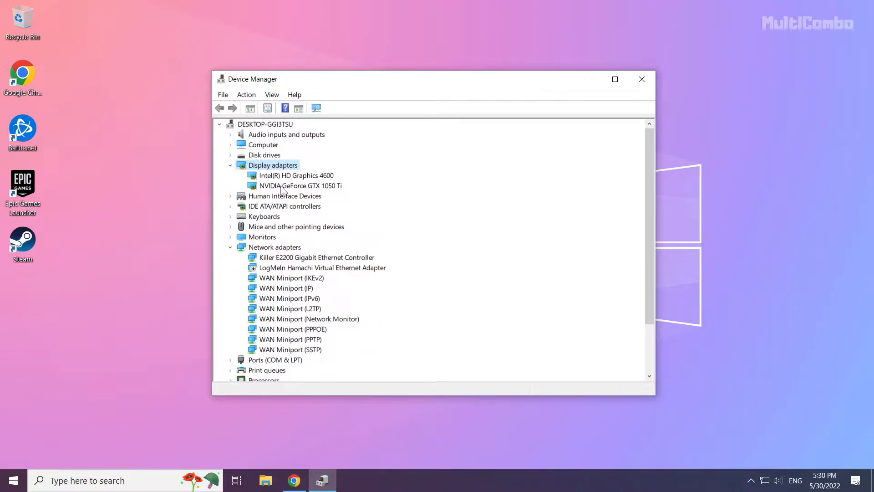
click(297, 185)
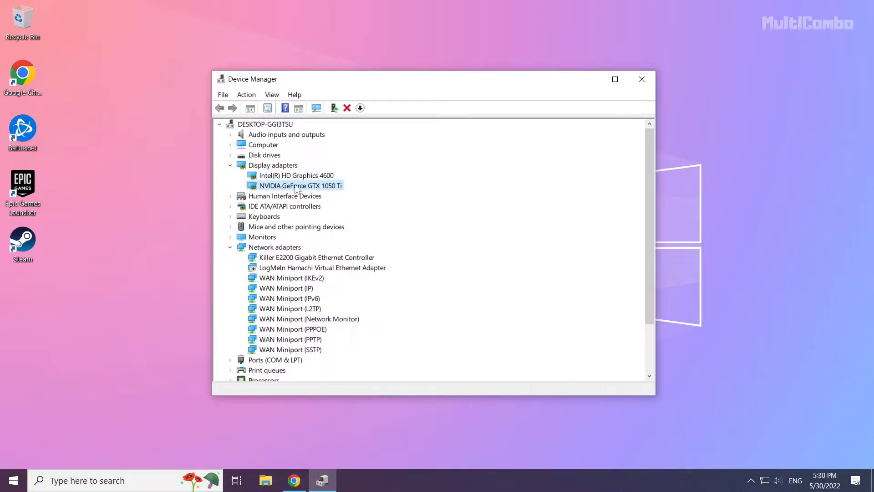
mouse_move(294, 189)
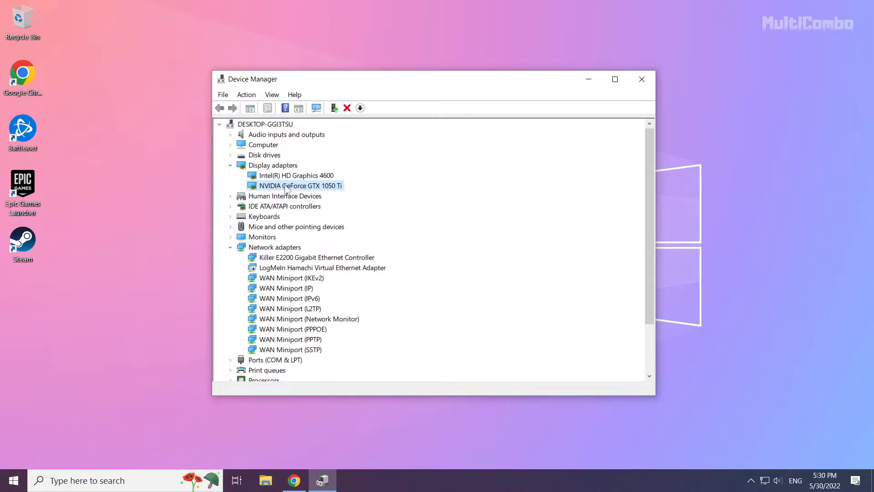
right_click(296, 185)
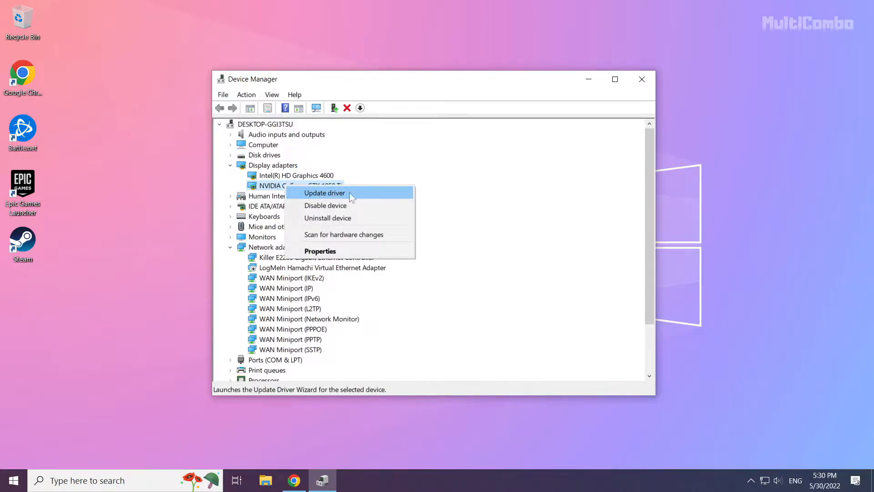
Auto-search for an NVIDIA GTX 1050 Ti driver update and dismiss the best-driver-installed result.
click(324, 193)
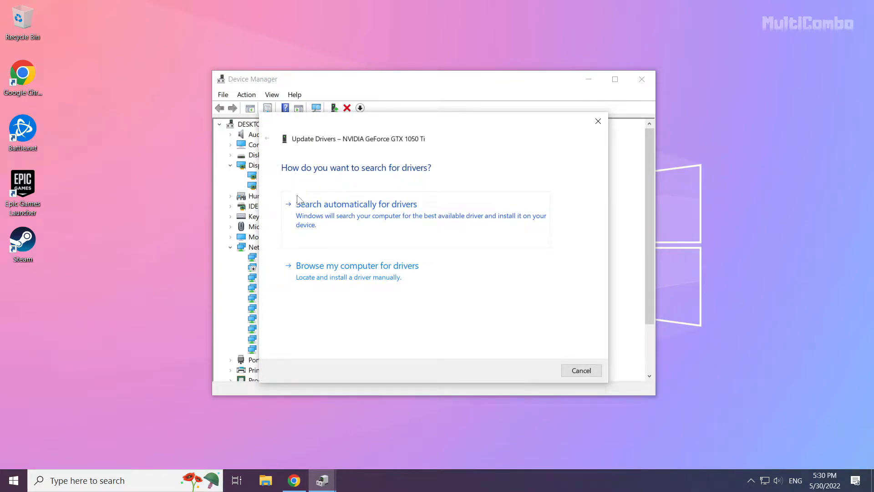
mouse_move(356, 231)
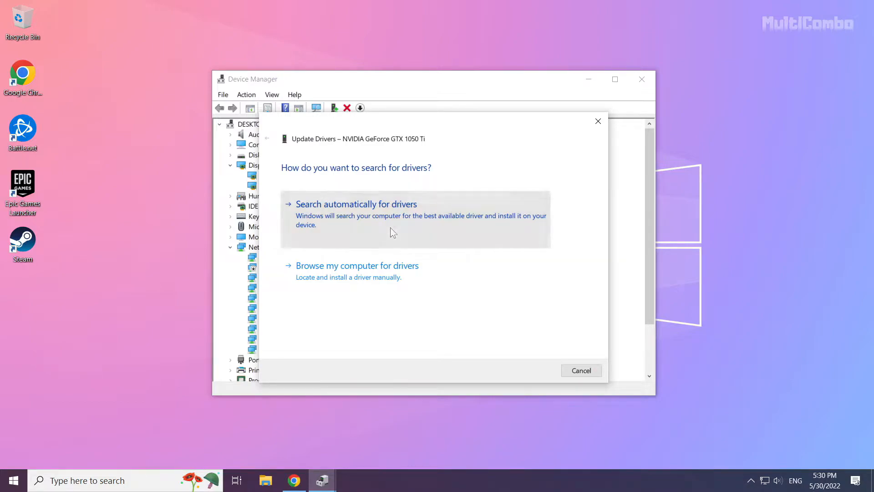
click(356, 204)
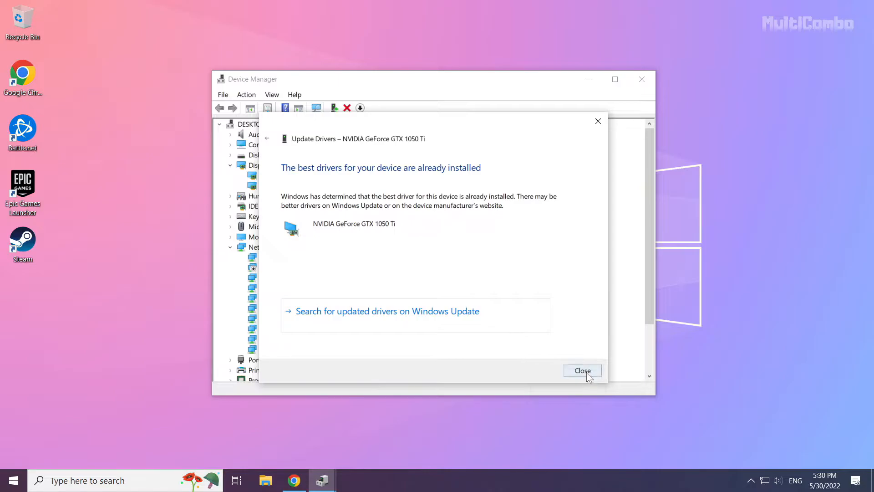
click(582, 370)
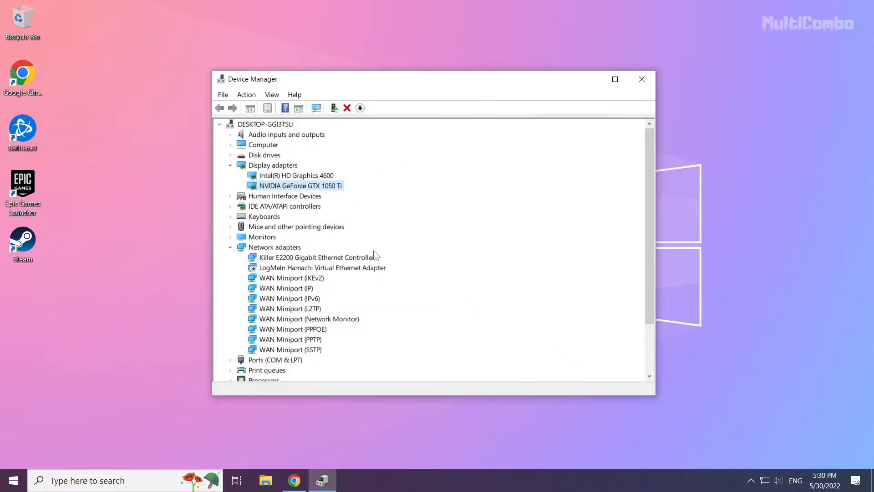
Auto-search for an Intel HD Graphics 4600 driver update, dismiss the result, and exit Device Manager.
click(296, 175)
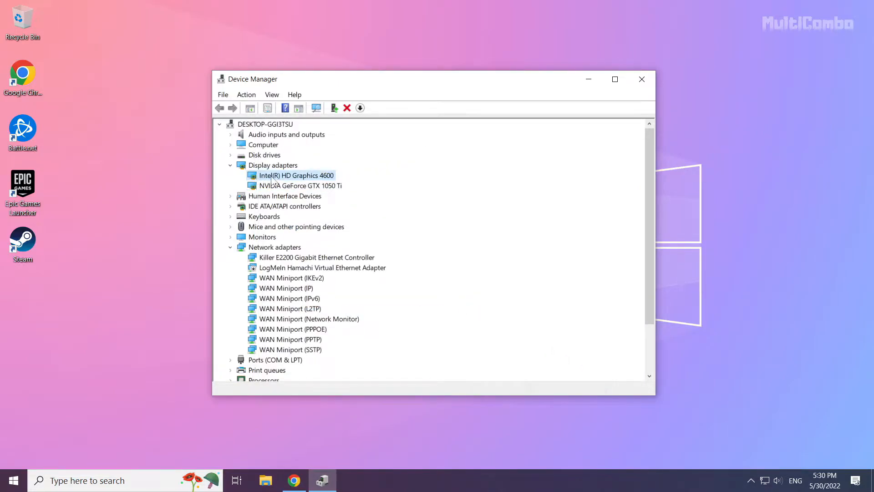
right_click(297, 175)
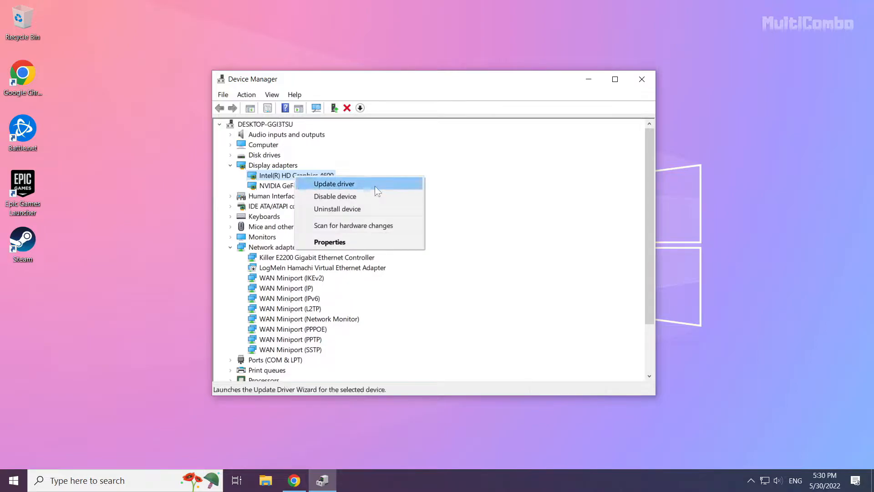
mouse_move(367, 189)
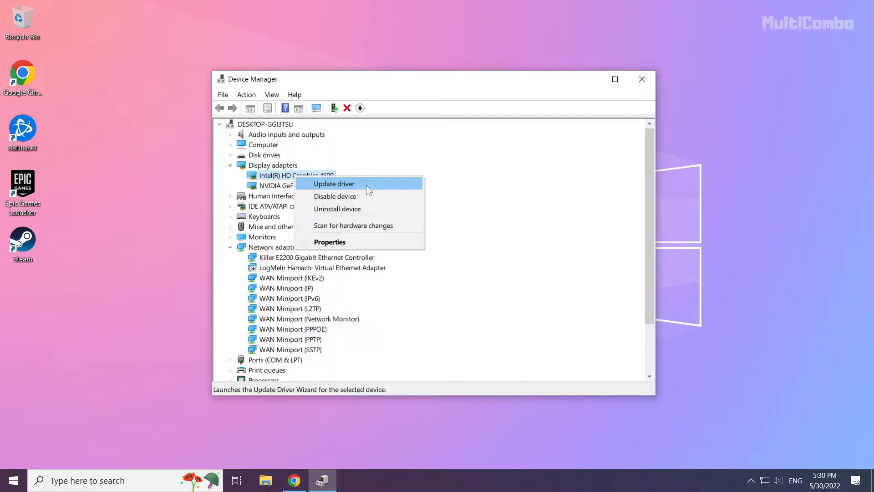
click(333, 183)
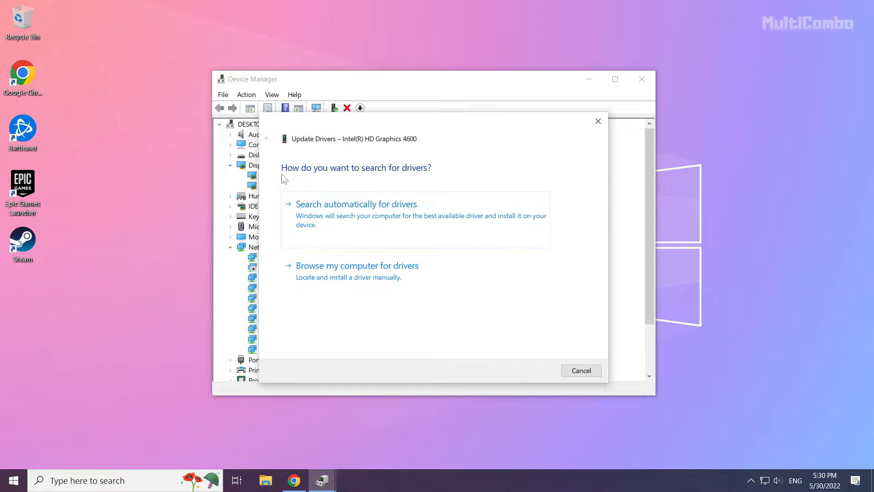
mouse_move(365, 214)
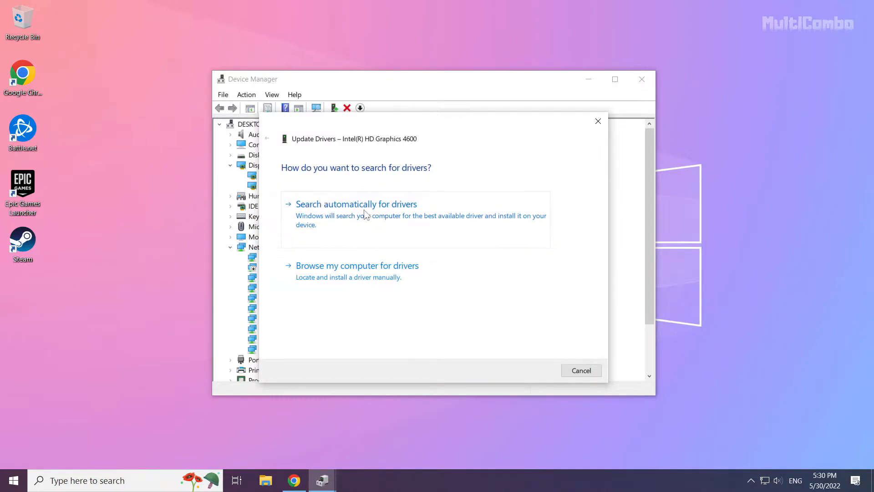
click(356, 203)
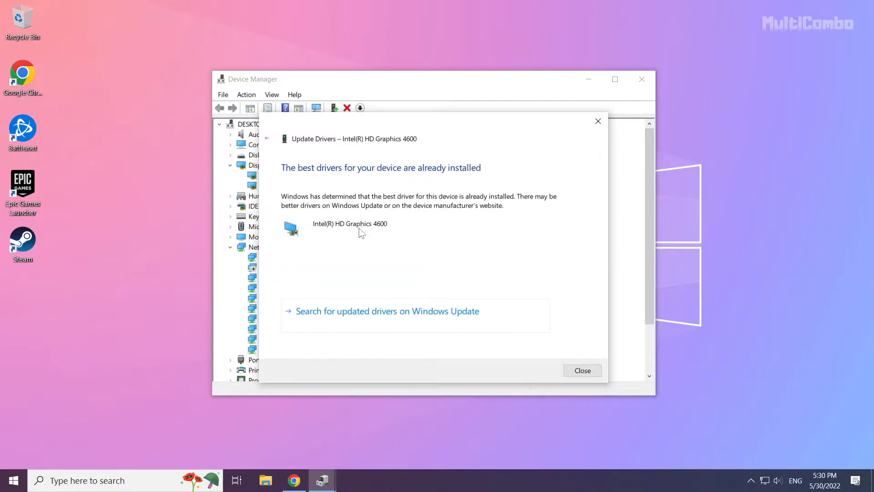
mouse_move(581, 370)
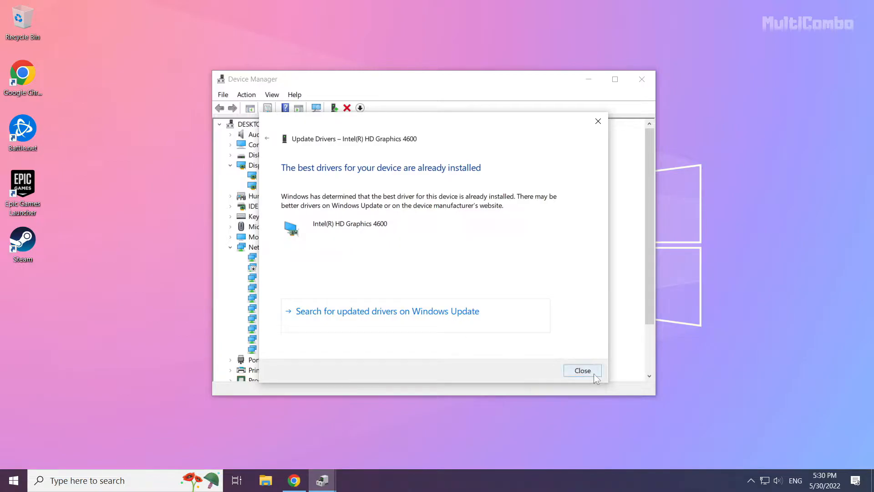
click(582, 371)
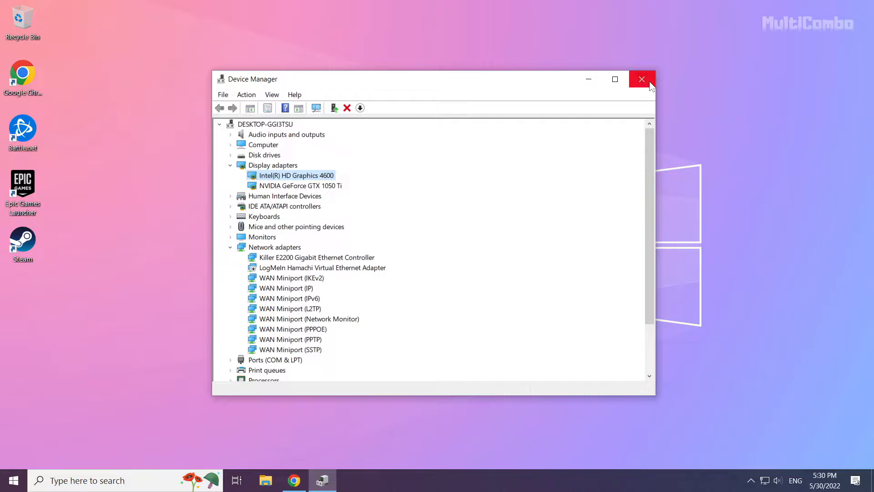
mouse_move(642, 79)
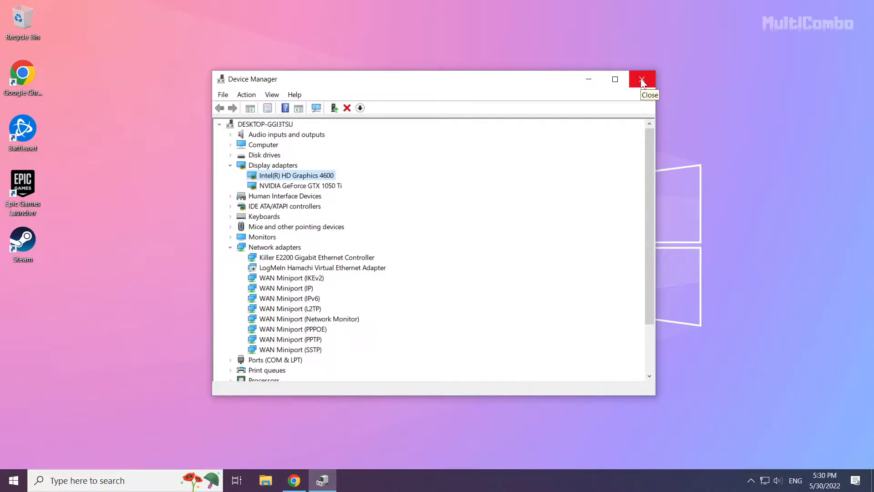
click(642, 79)
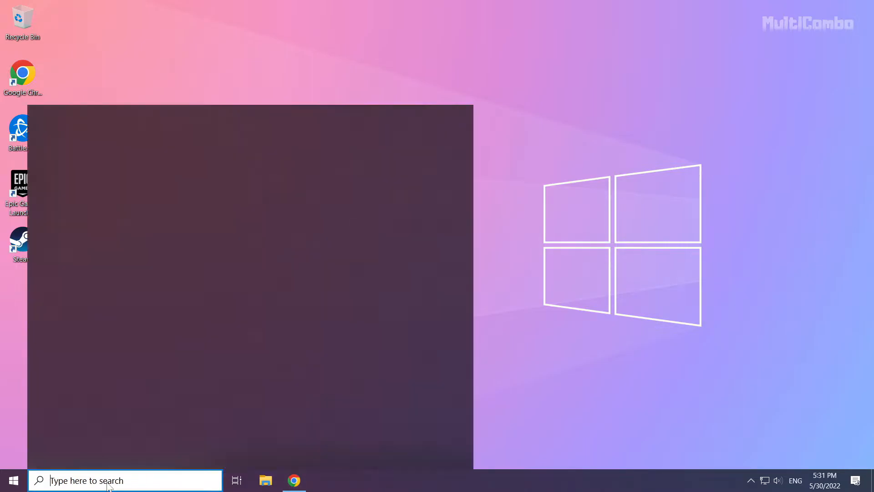
Search 'update' and run Check for updates on the Windows Update page.
click(111, 480)
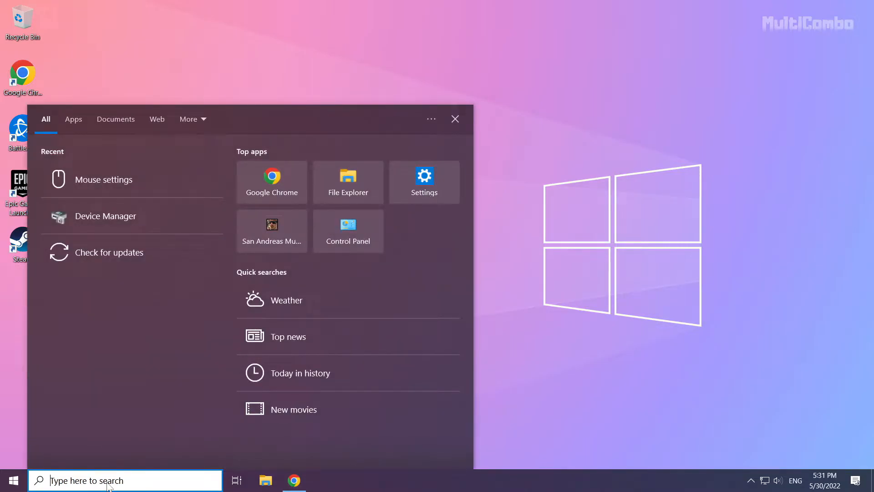
text(update)
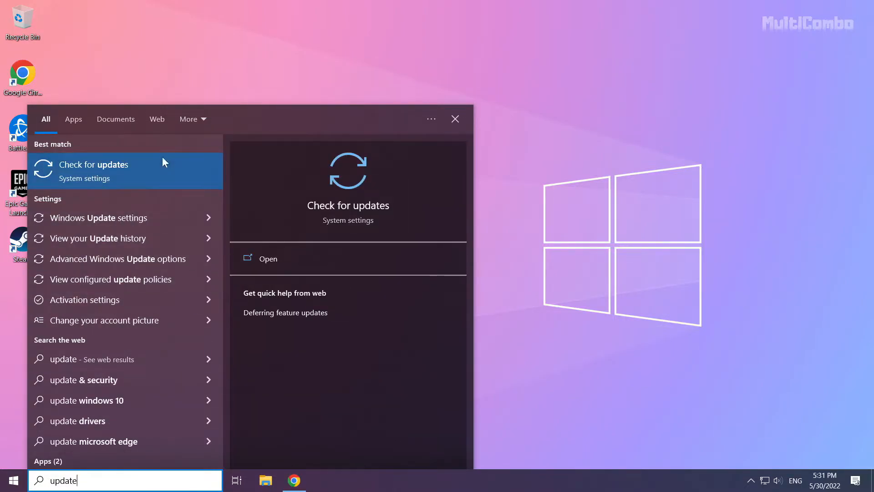
mouse_move(82, 182)
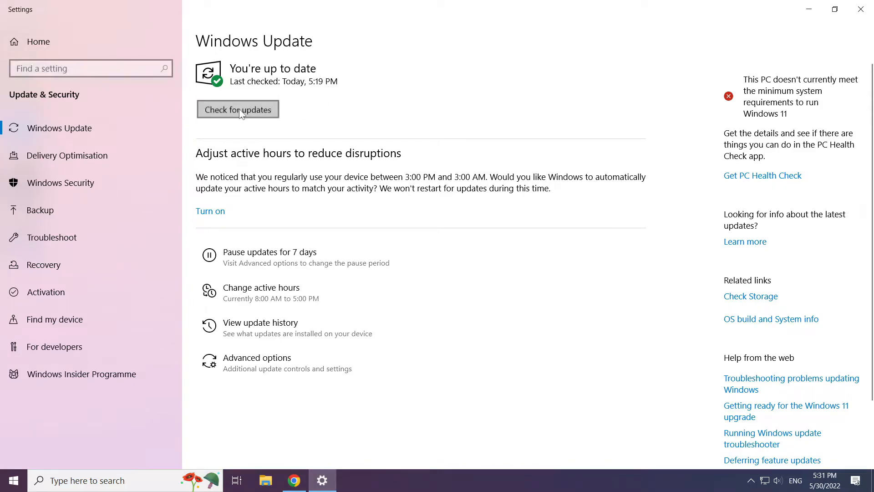
click(238, 110)
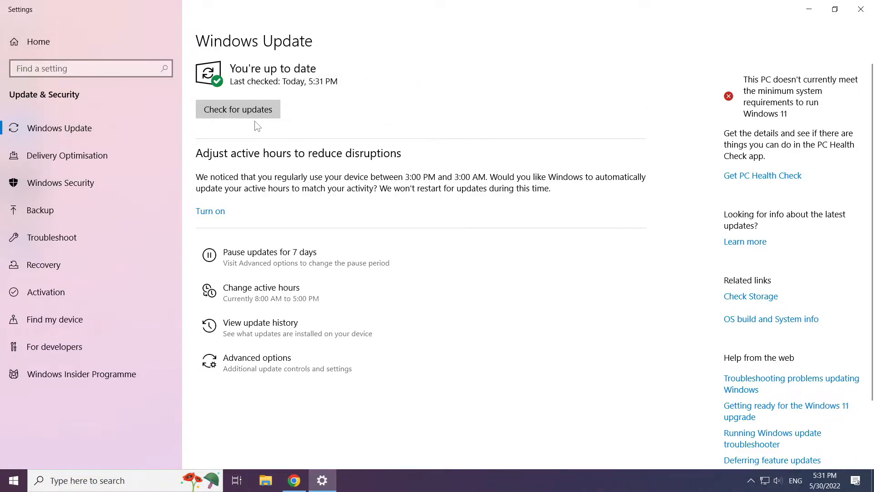
mouse_move(861, 10)
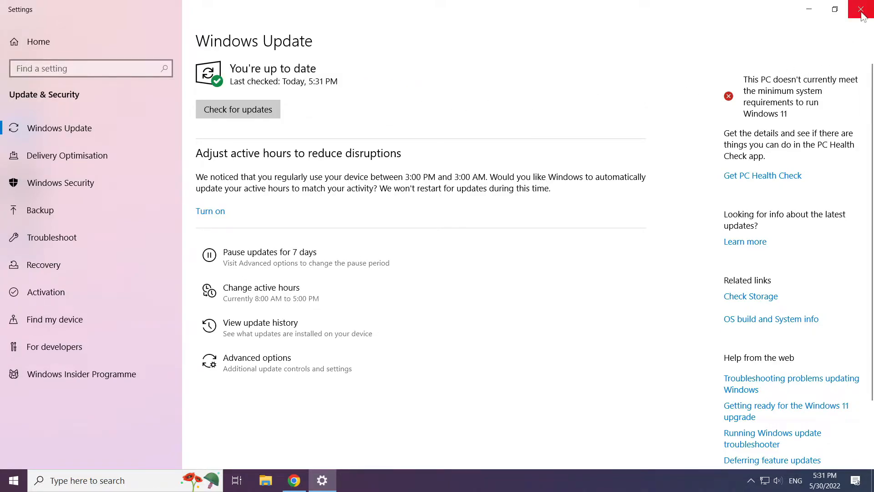
Close Settings and download the DirectX End-User Runtime Web Installer in Chrome.
click(863, 10)
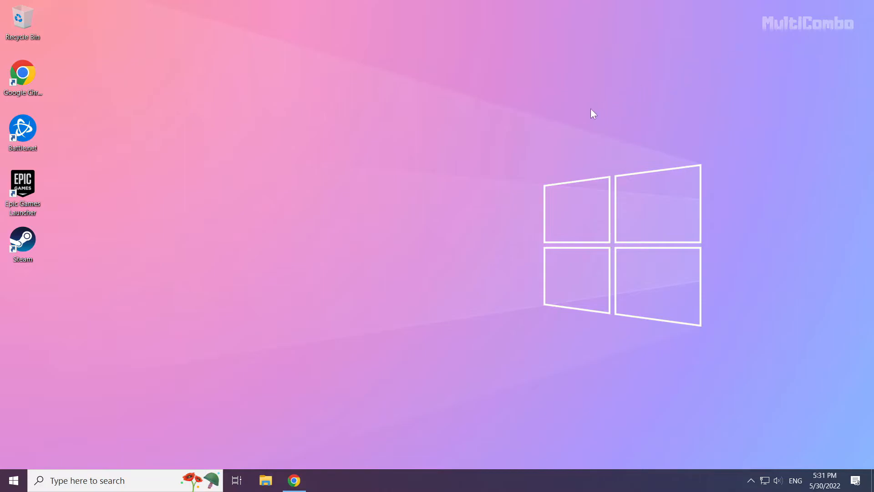
mouse_move(407, 251)
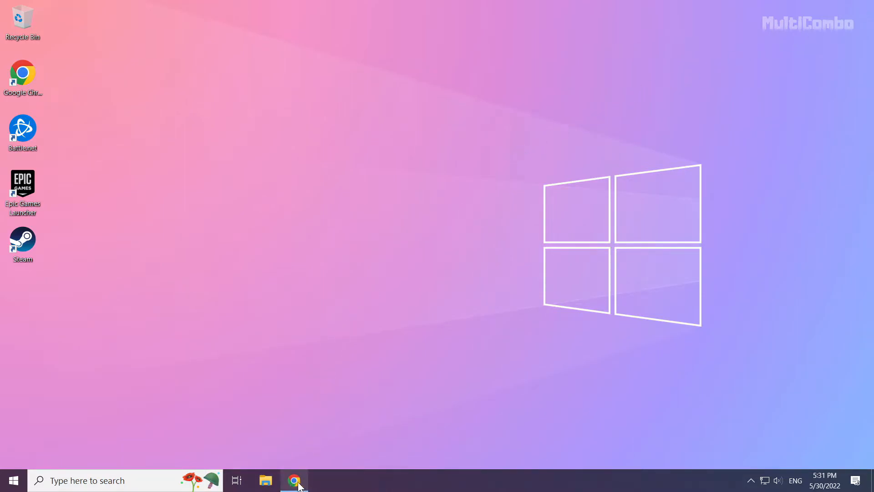
click(294, 480)
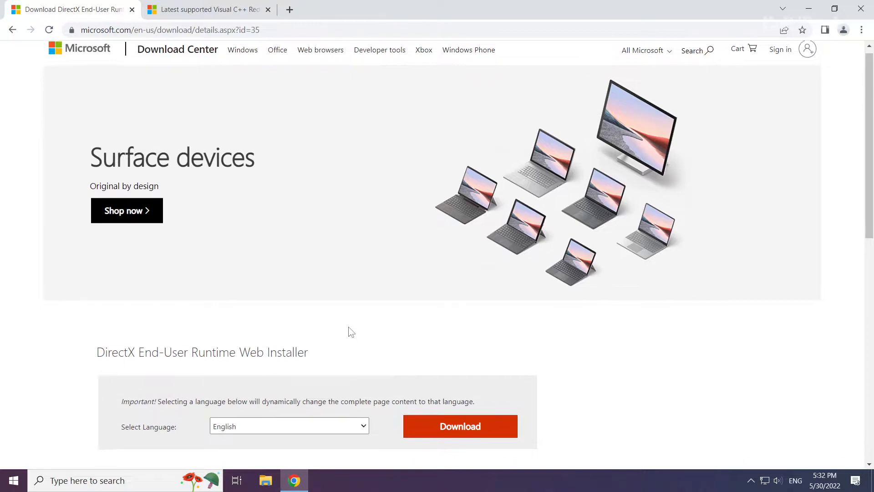
scroll(down, 3)
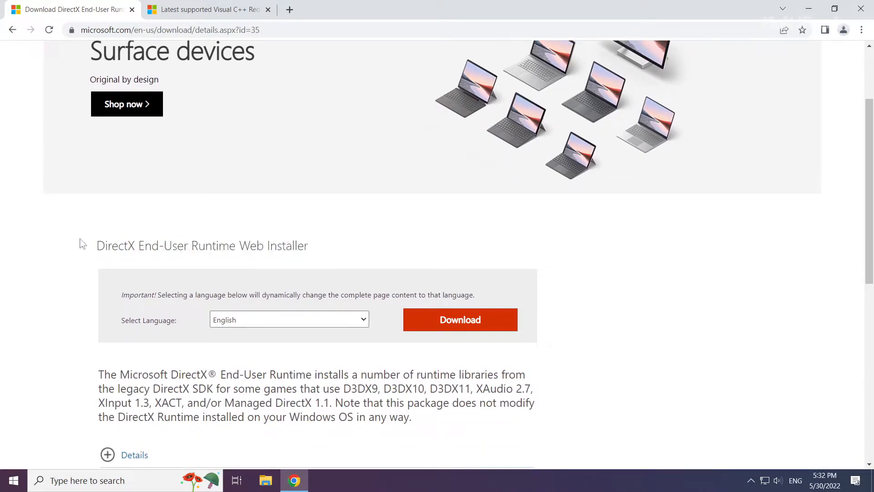
mouse_move(452, 325)
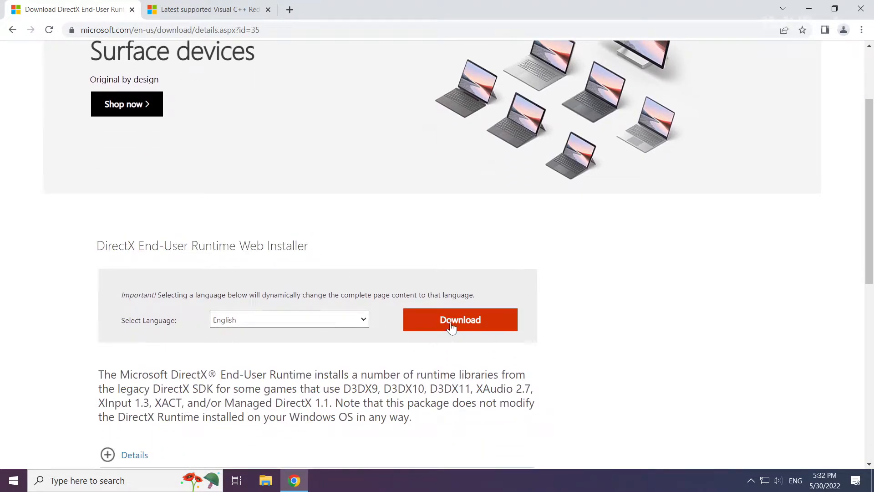
click(459, 320)
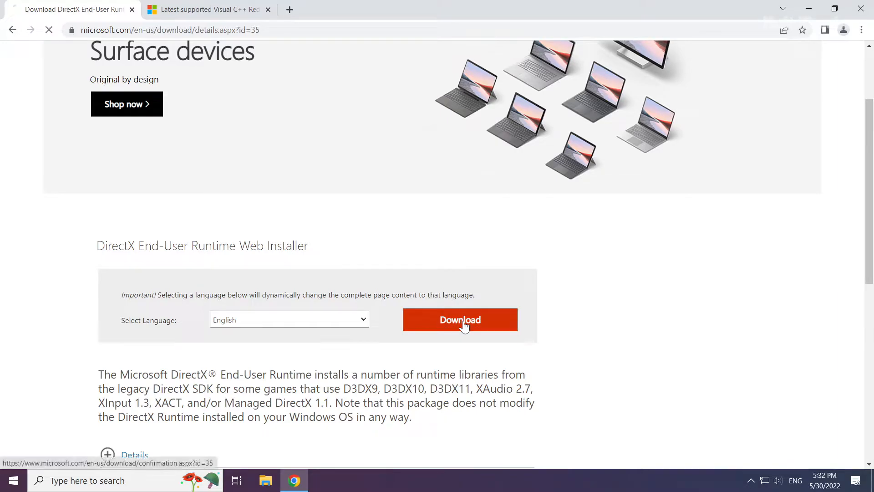
click(459, 319)
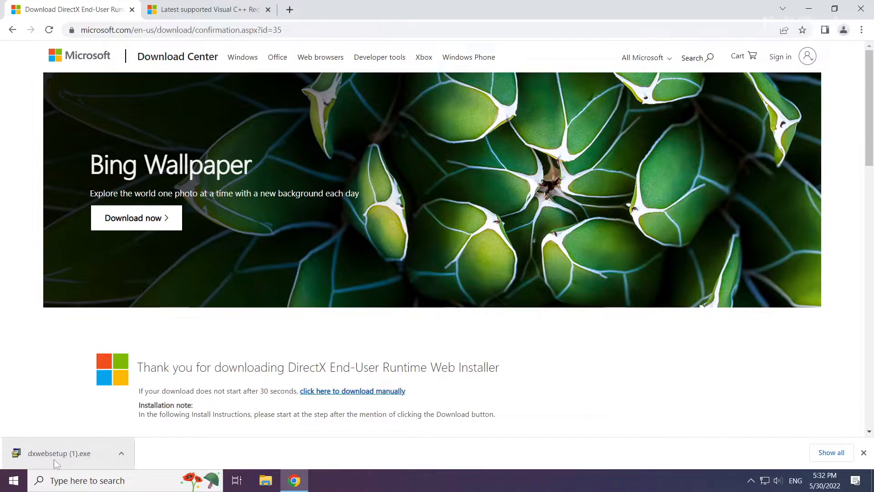
Run dxwebsetup.exe, accept the licence, skip the Bing Bar, and finish DirectX setup.
click(60, 453)
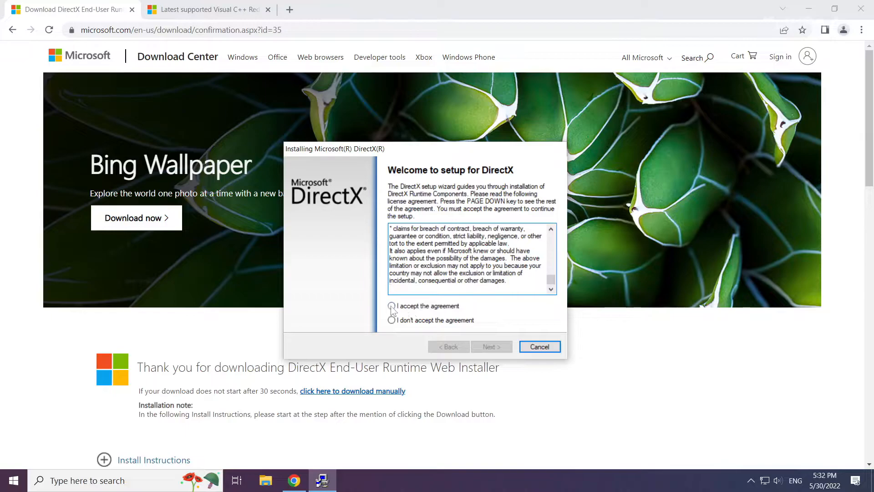
click(392, 305)
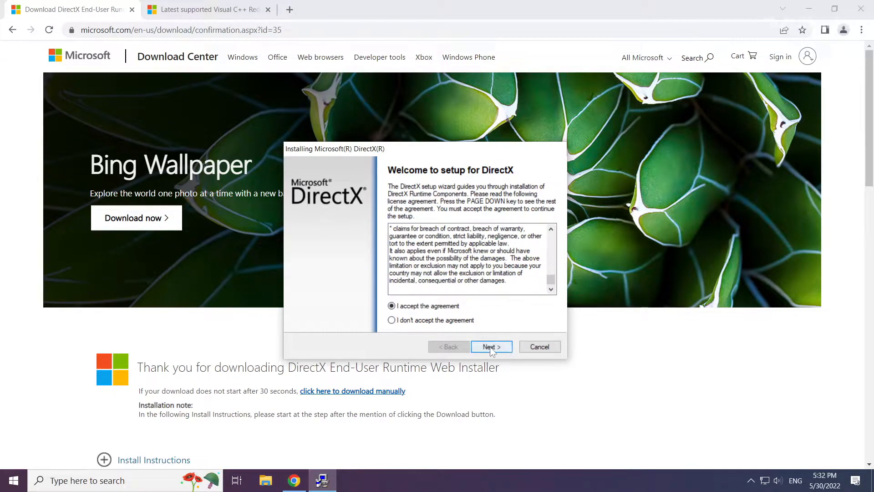
click(491, 346)
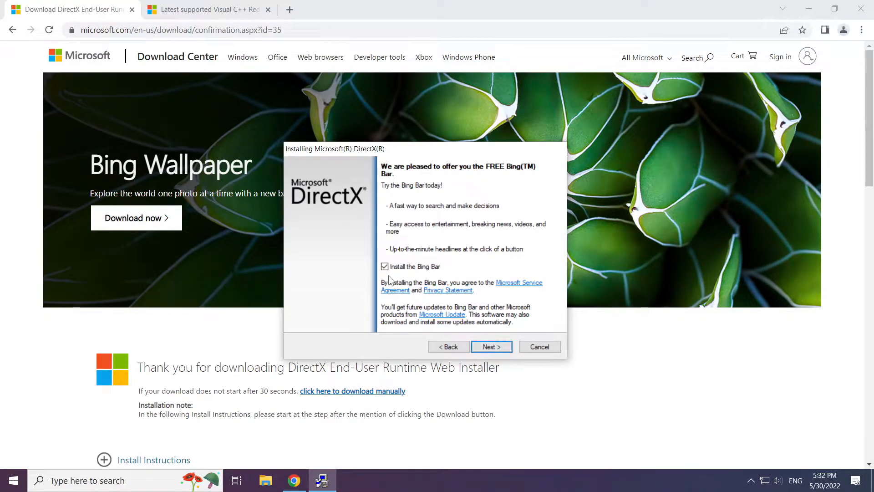
click(384, 266)
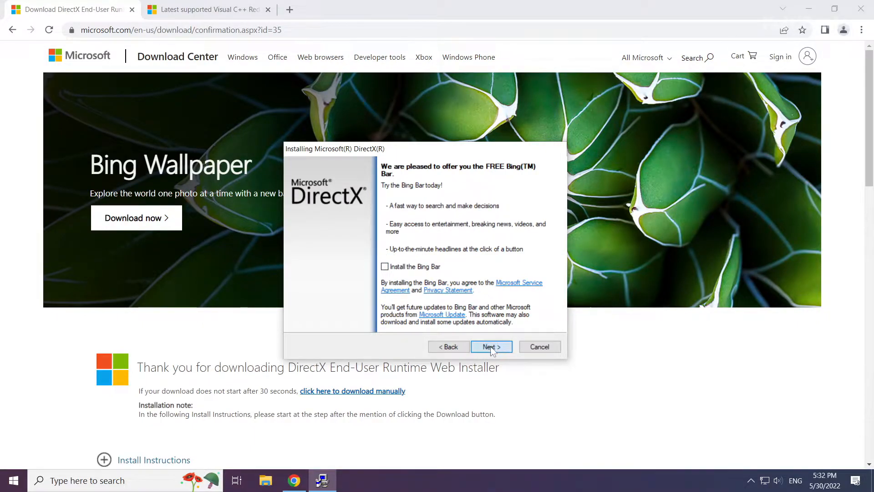
click(490, 346)
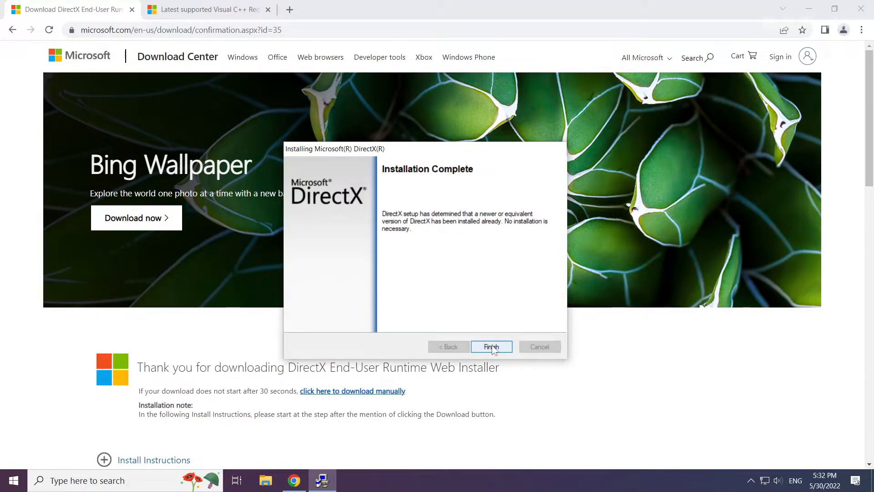
click(490, 346)
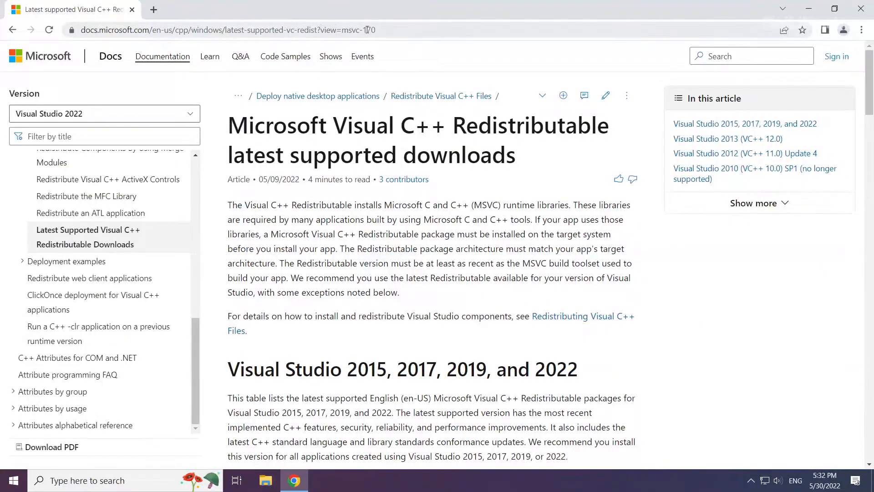
Download the ARM64 and x86 vc_redist installers from the Visual Studio 2015–2022 table.
click(224, 30)
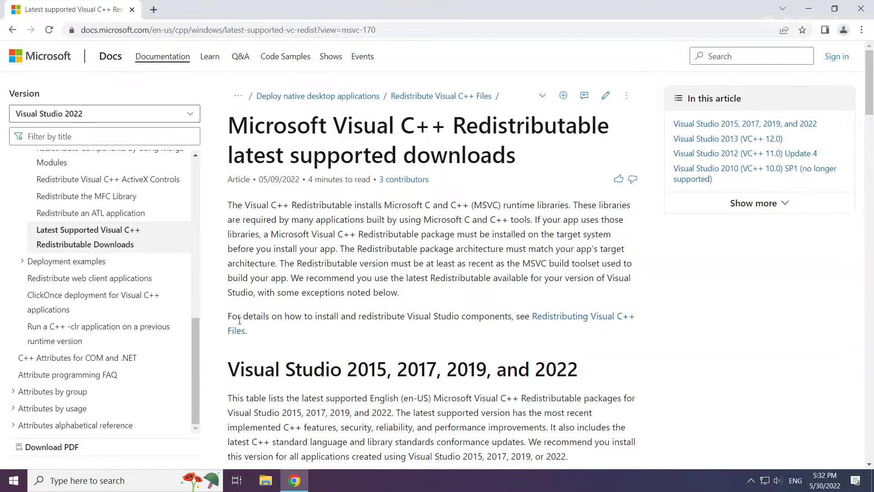
scroll(down, 3)
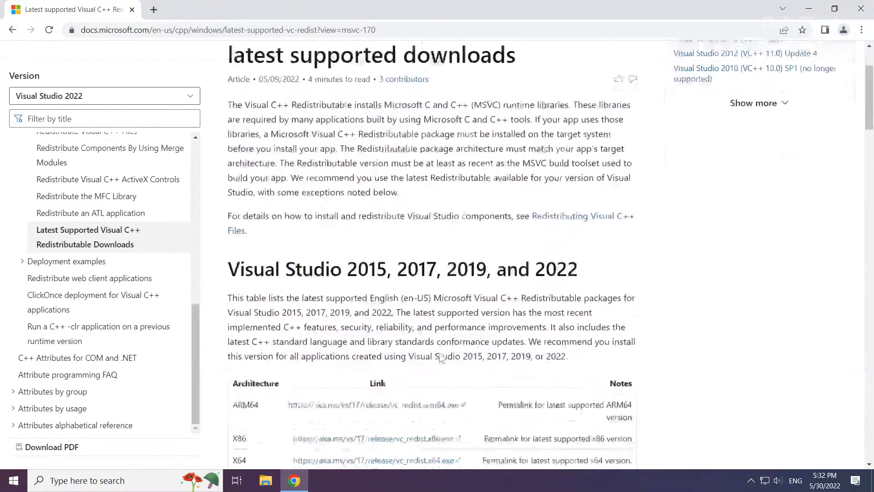
scroll(down, 3)
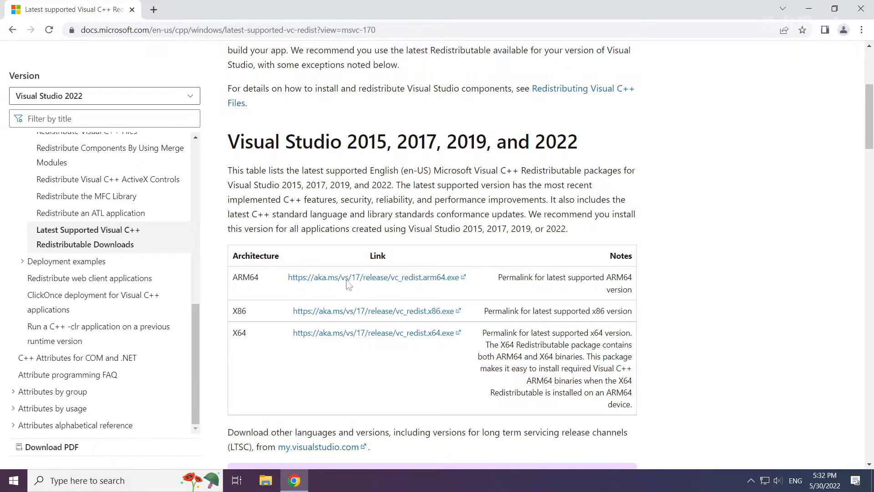
mouse_move(348, 281)
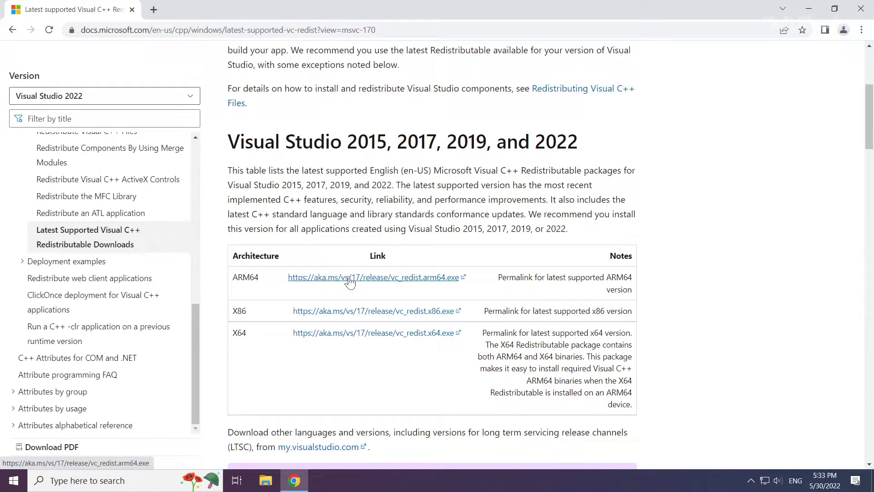
click(371, 277)
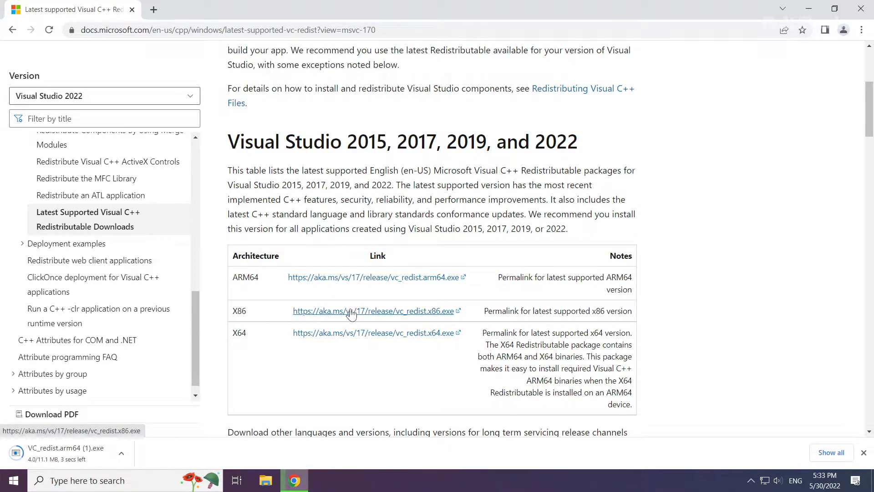
click(374, 311)
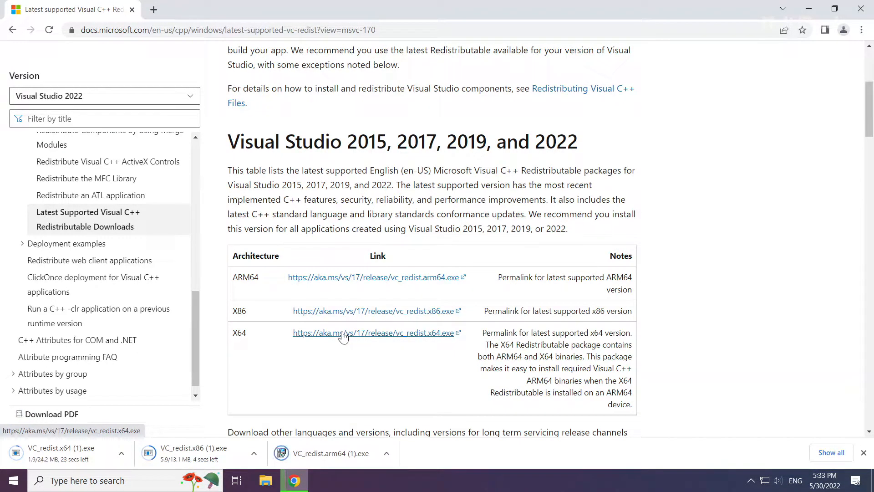
mouse_move(316, 445)
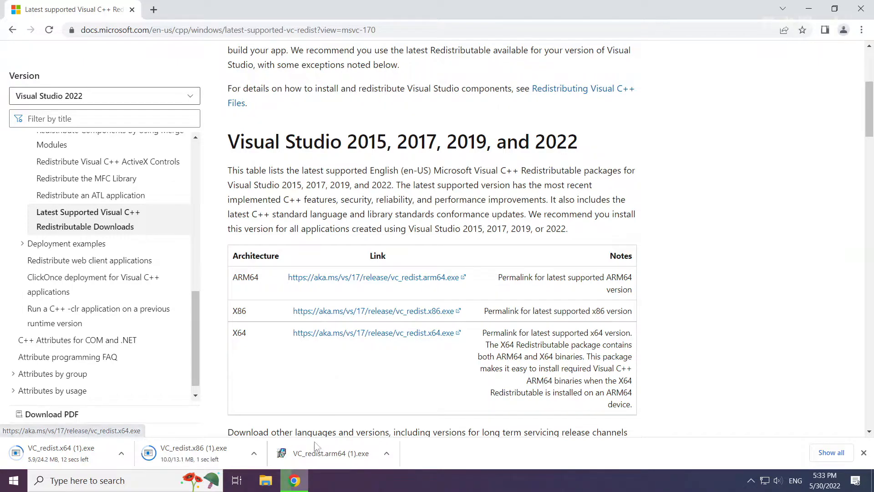
Run VC_redist.arm64.exe, agree to the licence terms, and start the install.
click(329, 453)
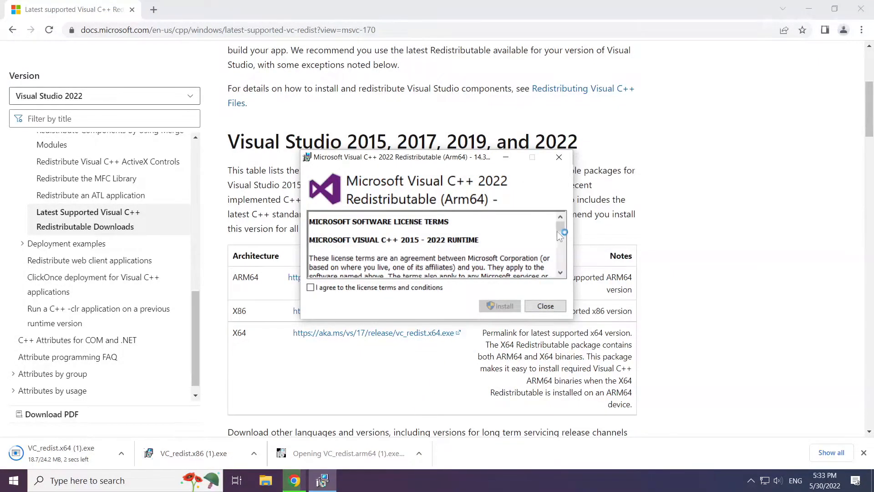
scroll(down, 3)
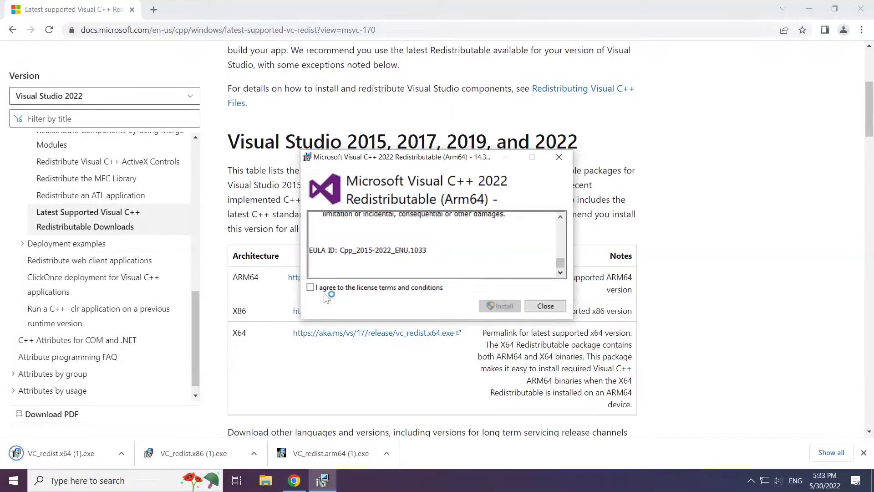
click(311, 287)
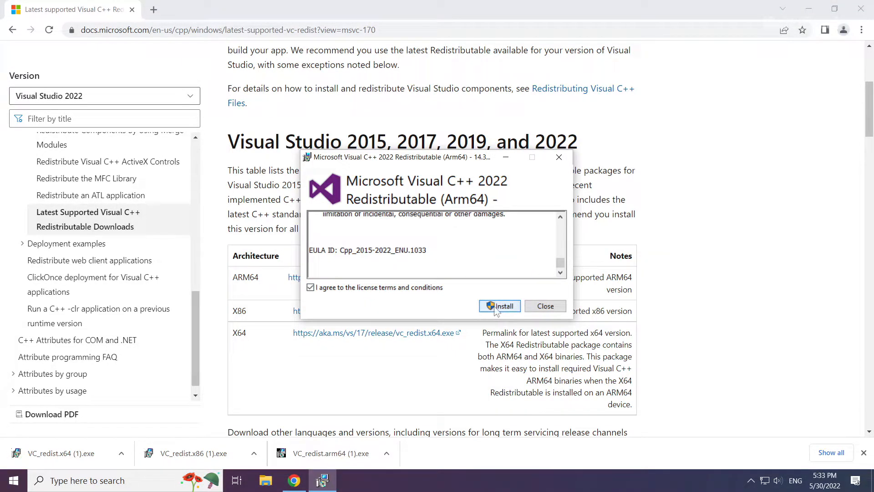
click(499, 305)
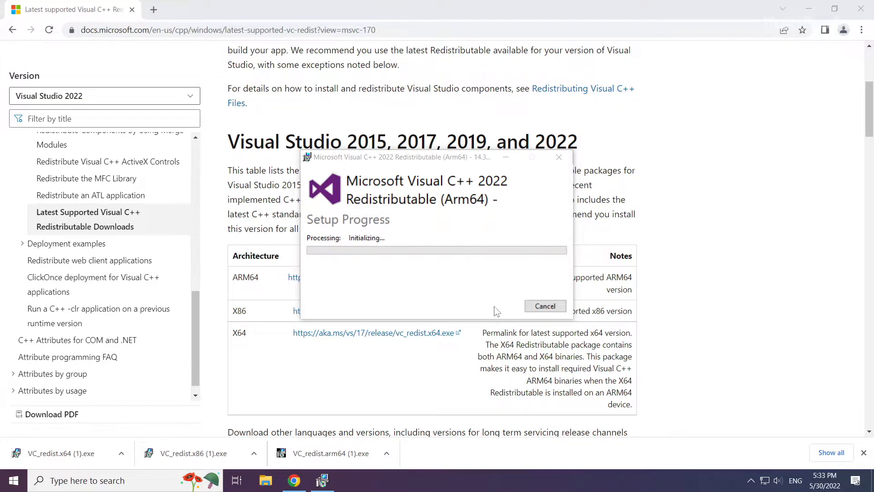
Install the x86 redistributable and dismiss the Setup Successful window.
click(544, 305)
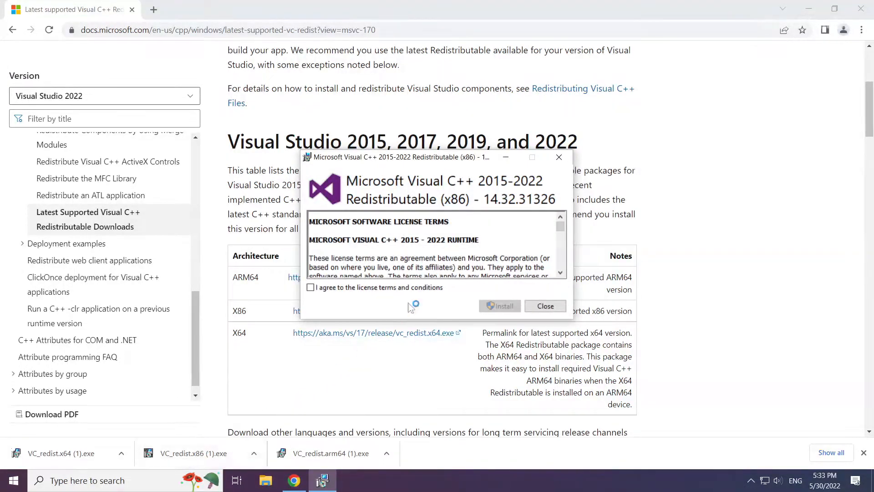
scroll(down, 3)
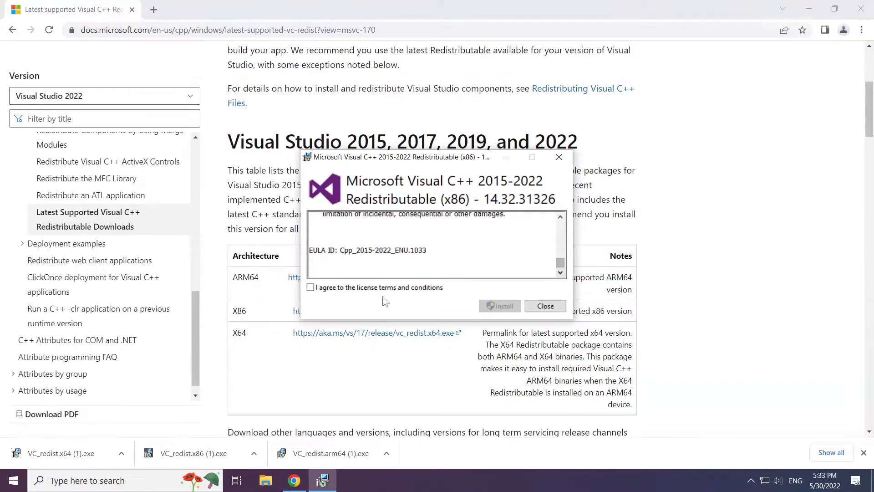
click(499, 306)
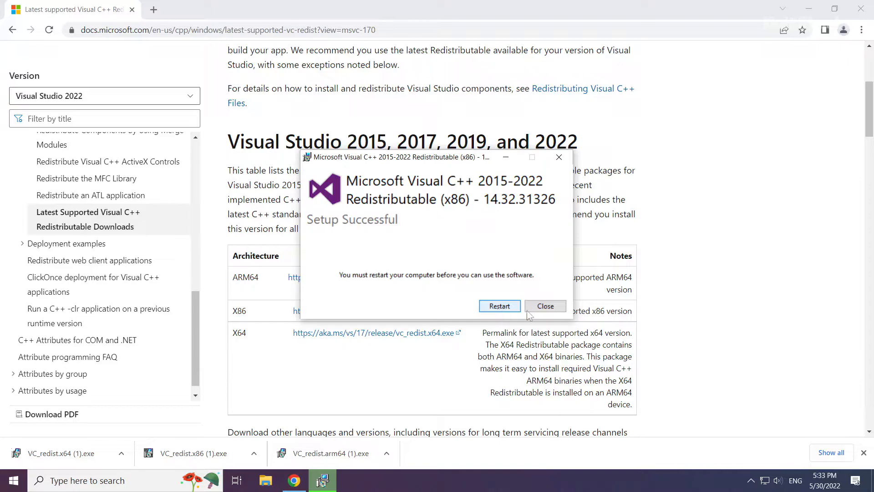
click(545, 306)
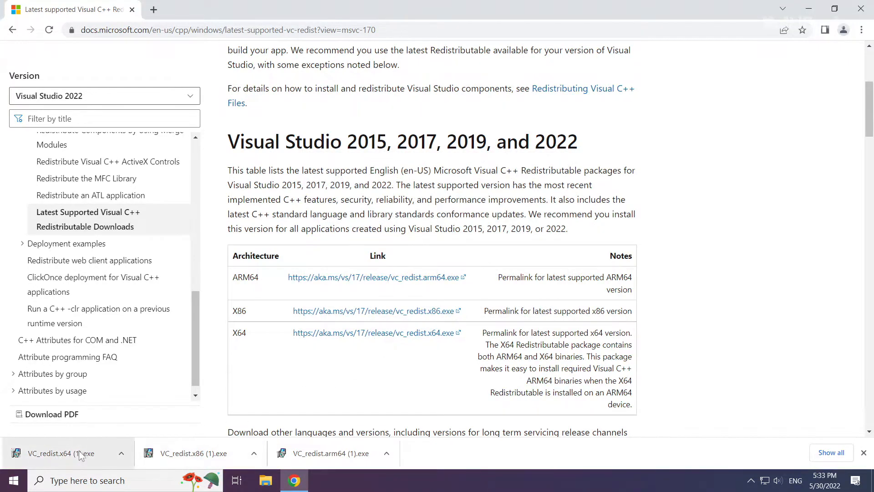
Run VC_redist.x64, agree to the licence, install, and dismiss after Setup Successful.
click(61, 453)
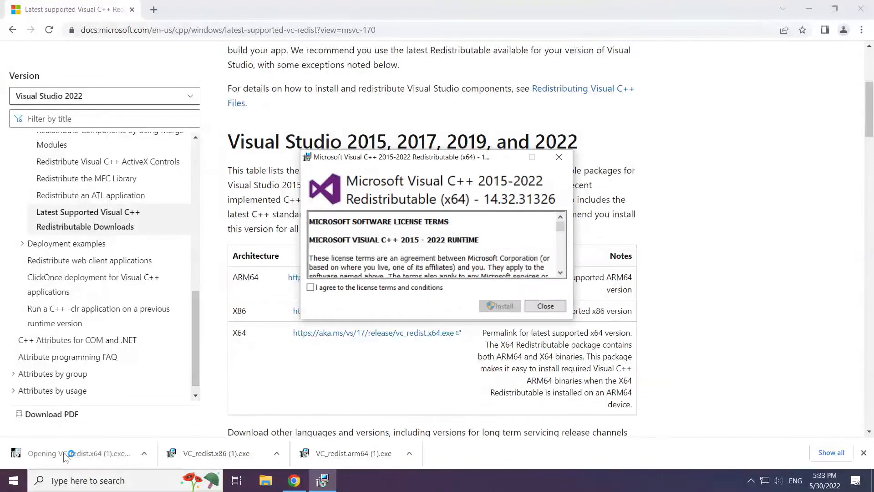
scroll(down, 3)
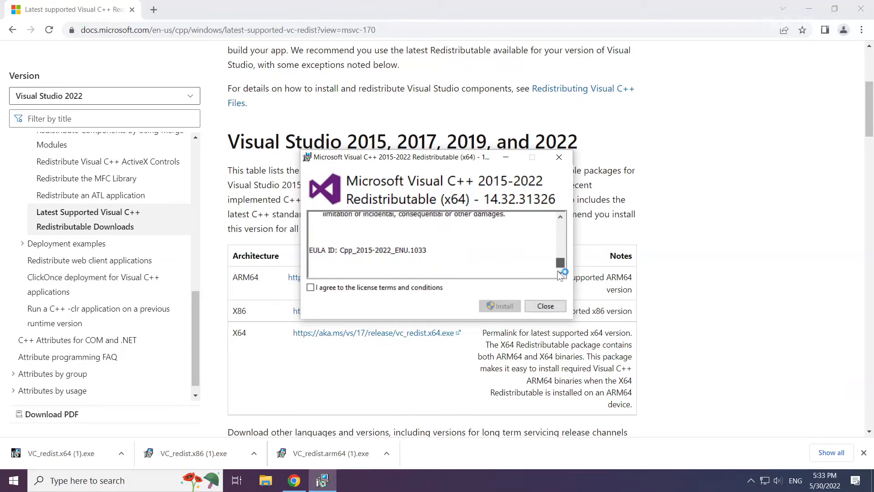
click(310, 287)
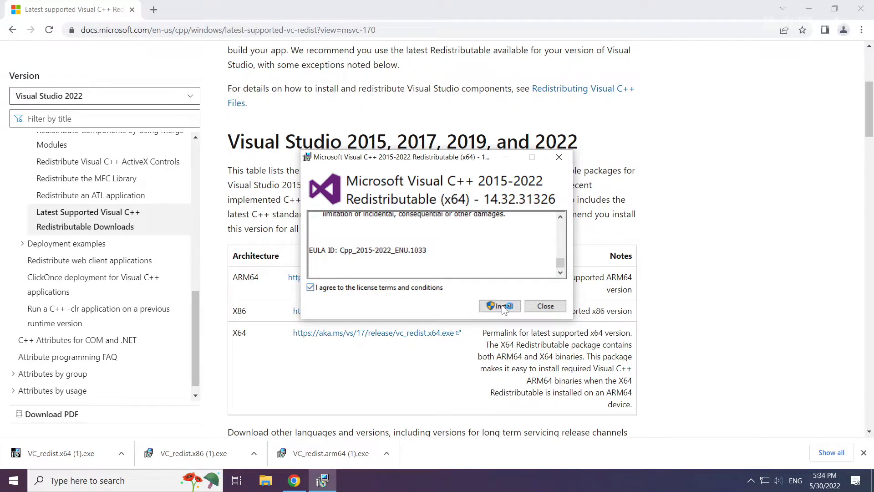
click(499, 306)
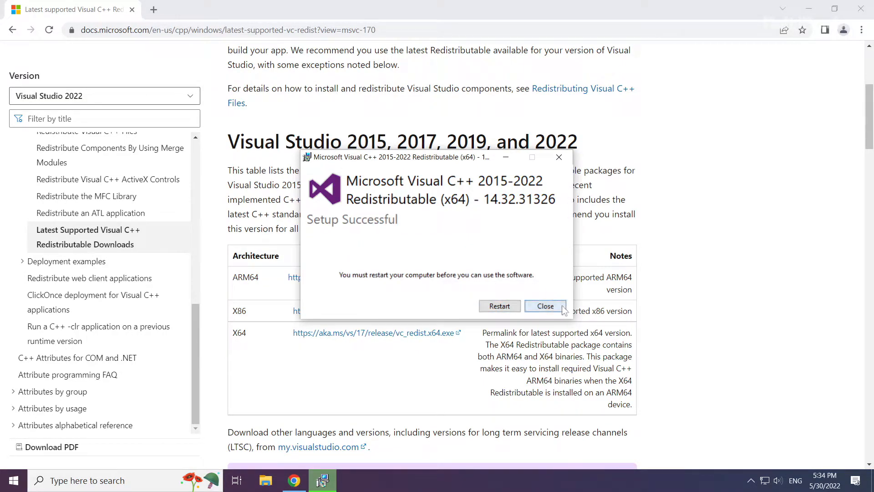
click(544, 306)
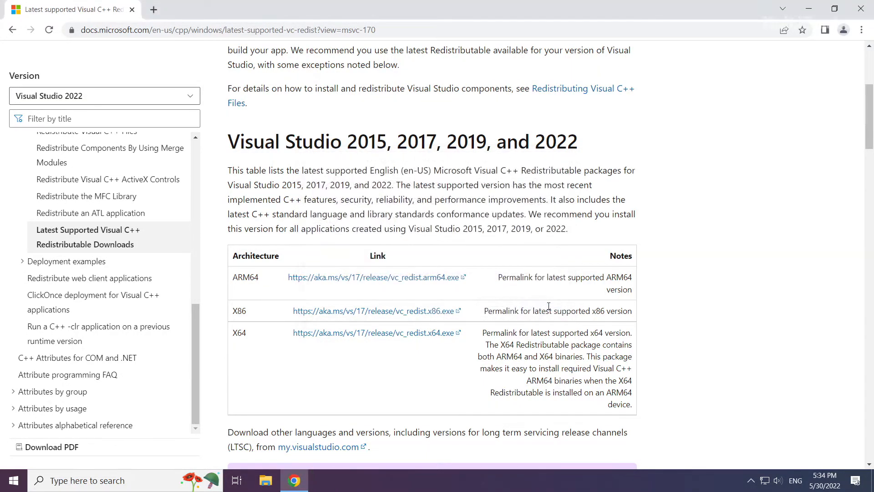
mouse_move(855, 52)
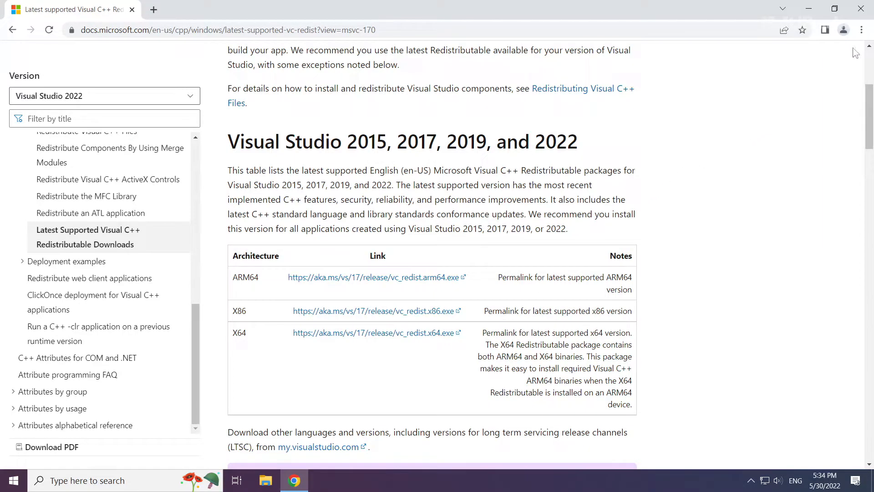
mouse_move(860, 9)
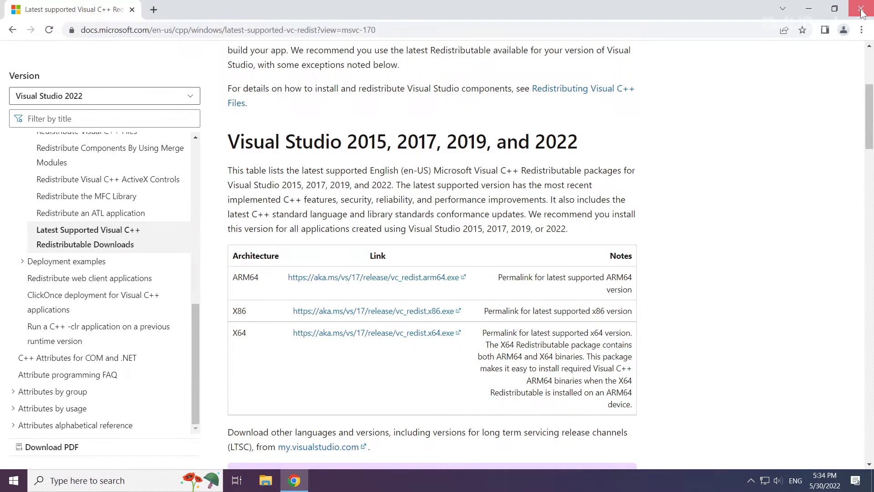
Close Chrome and launch Task Manager from the Start button's right-click menu.
click(861, 10)
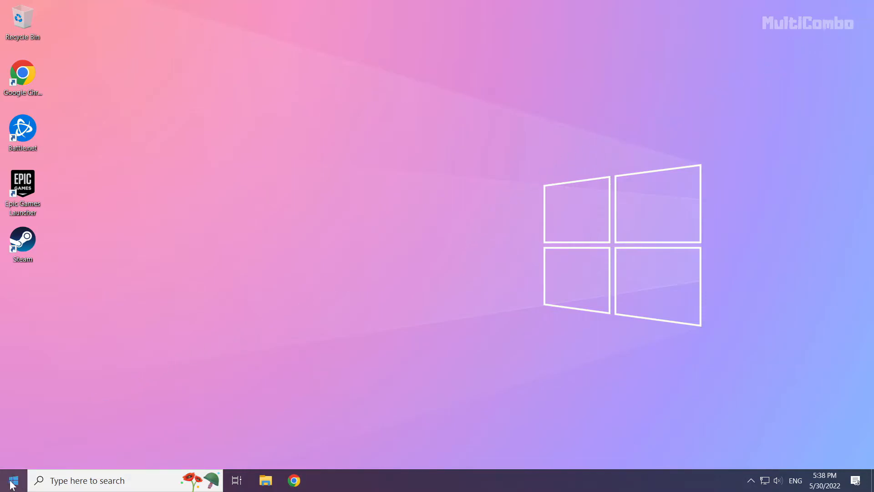
right_click(10, 479)
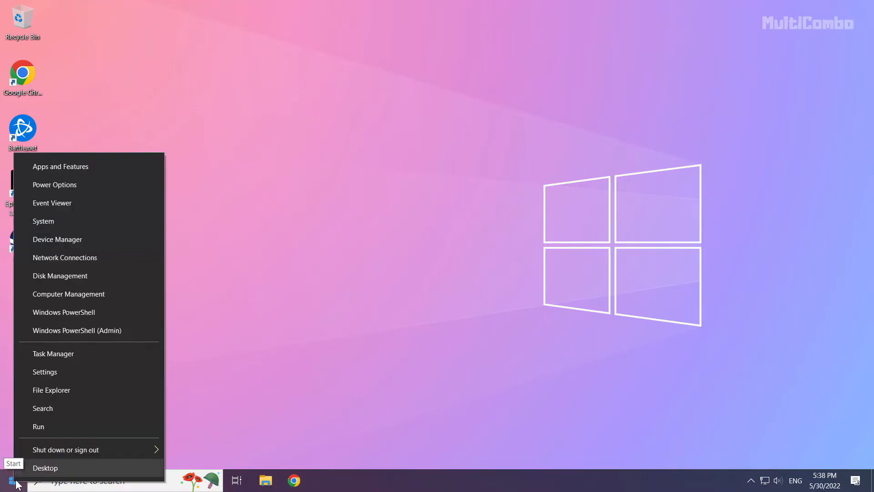
mouse_move(109, 352)
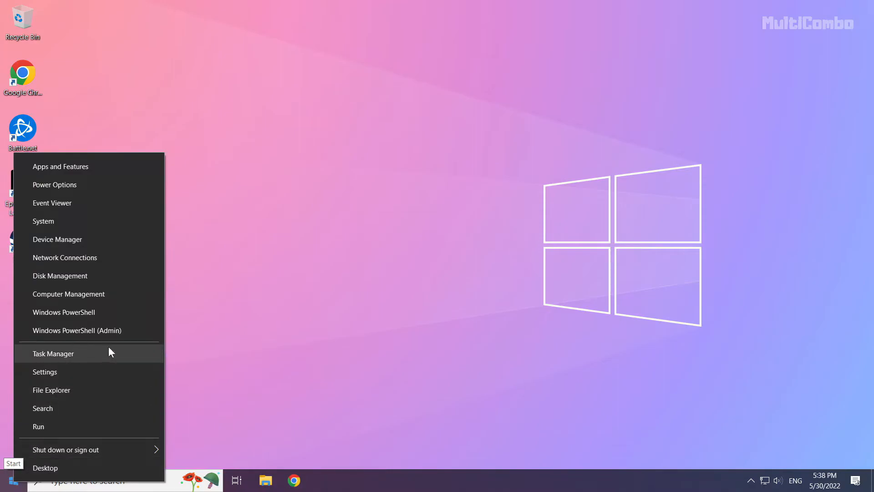
mouse_move(60, 357)
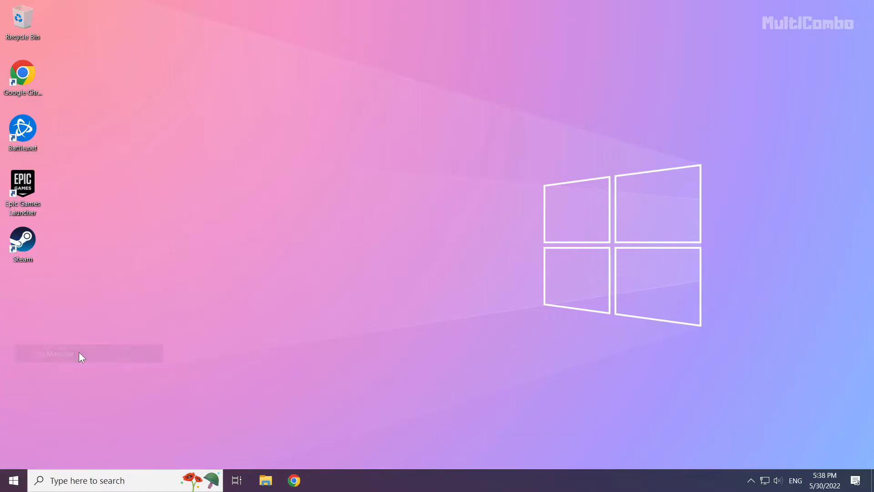
click(52, 352)
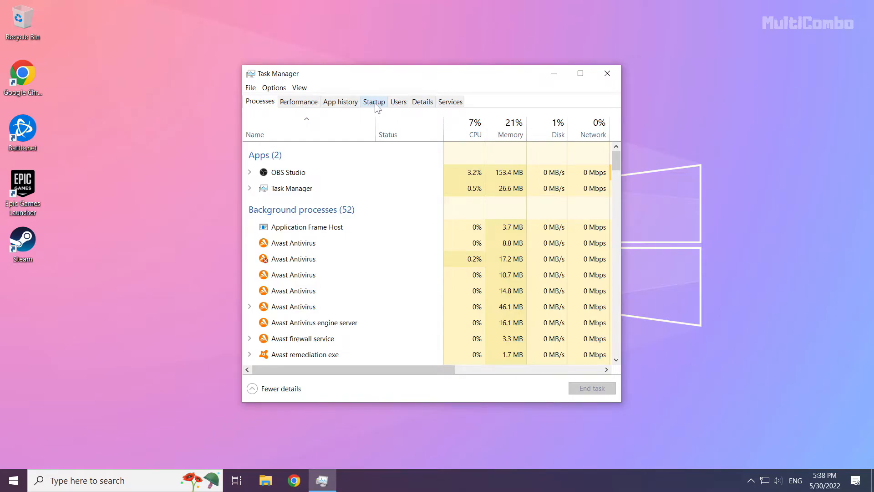
Disable Microsoft Edge in Task Manager's Startup list.
click(373, 102)
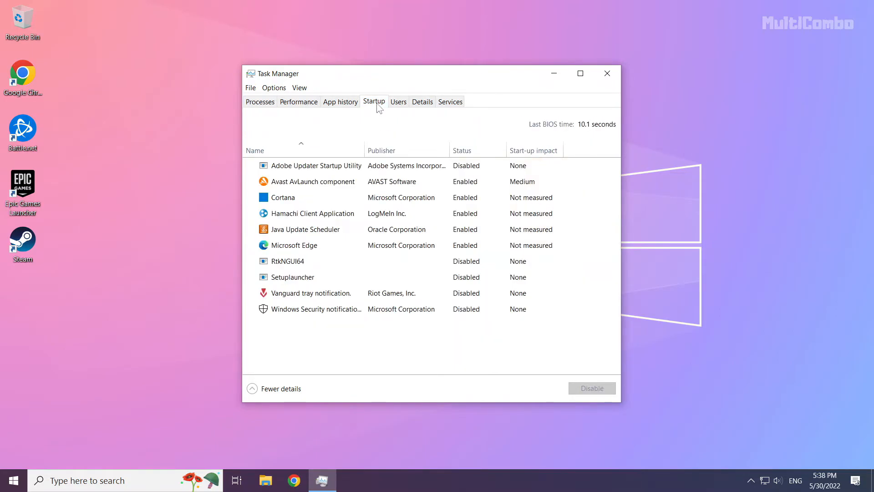
click(305, 229)
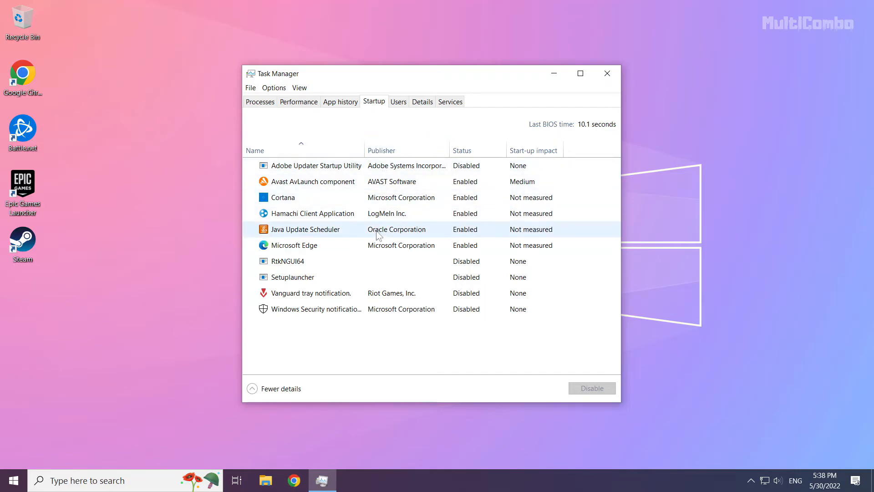
click(294, 245)
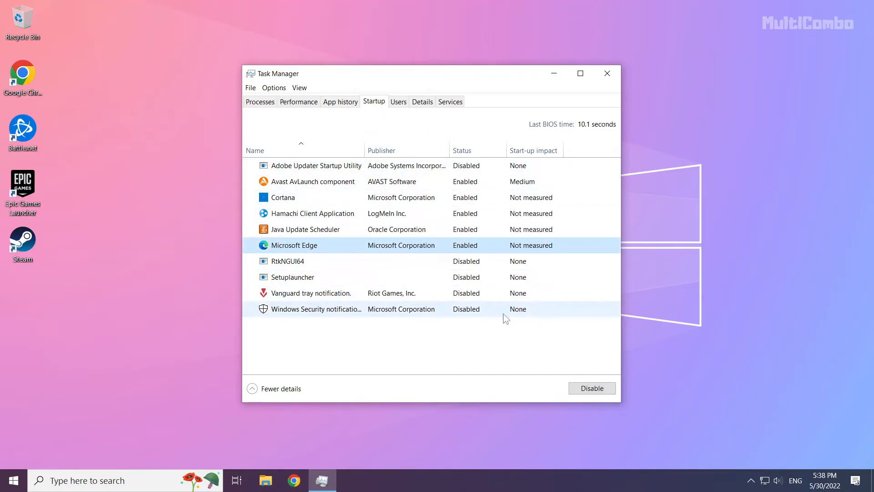
click(592, 388)
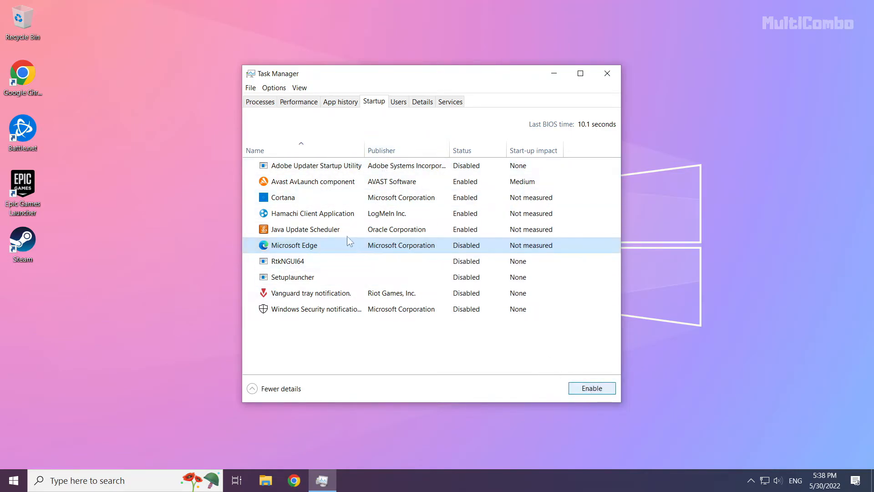
Disable Java Update Scheduler, Hamachi Client Application and Cortana at startup, then close Task Manager.
click(306, 229)
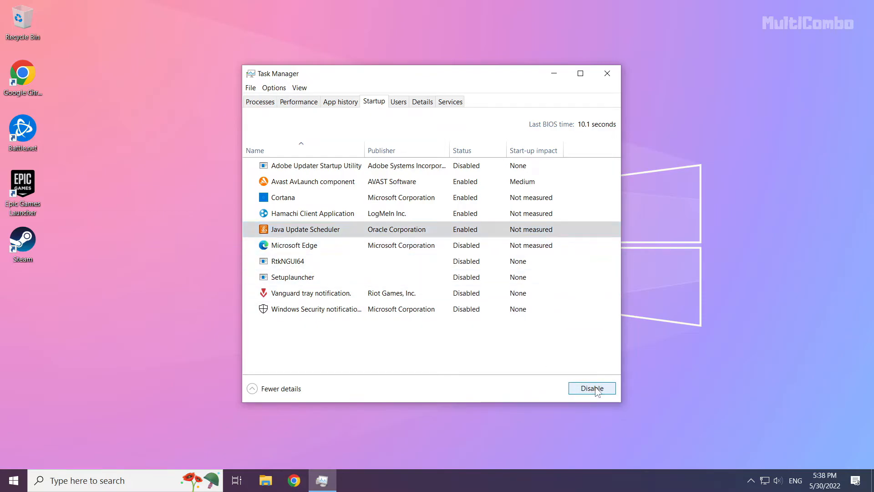
click(591, 388)
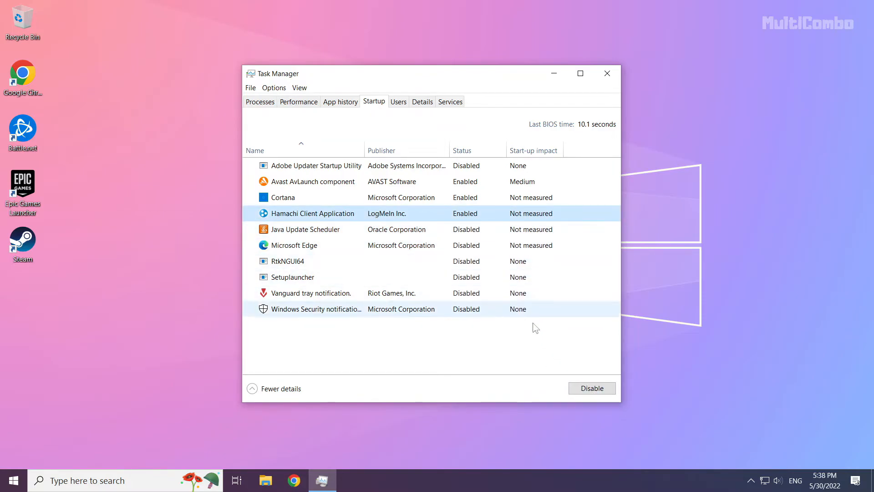
click(591, 388)
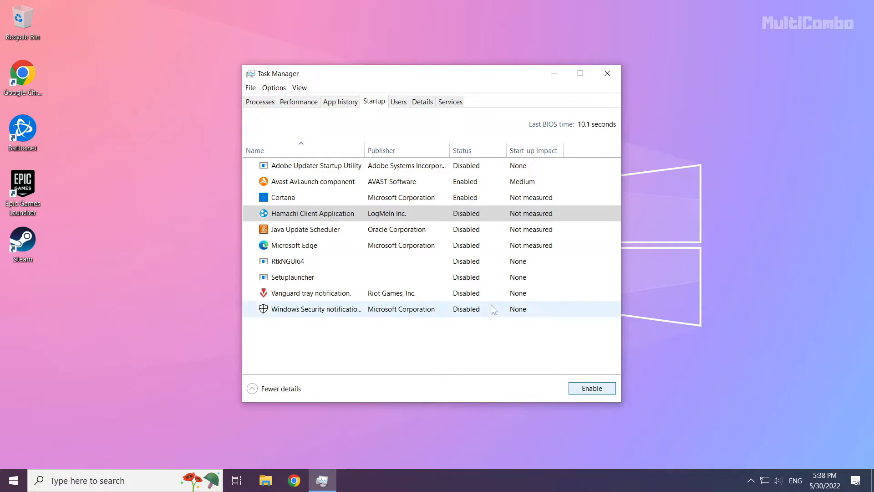
click(283, 197)
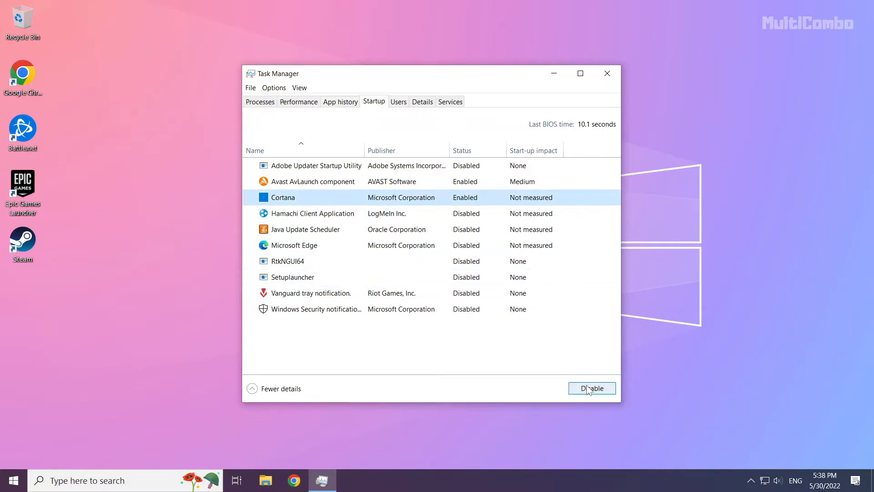
click(591, 387)
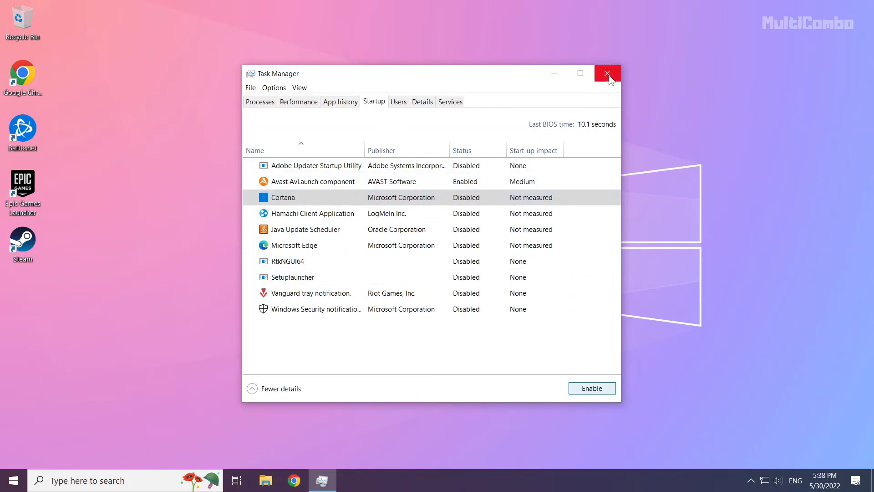
click(606, 73)
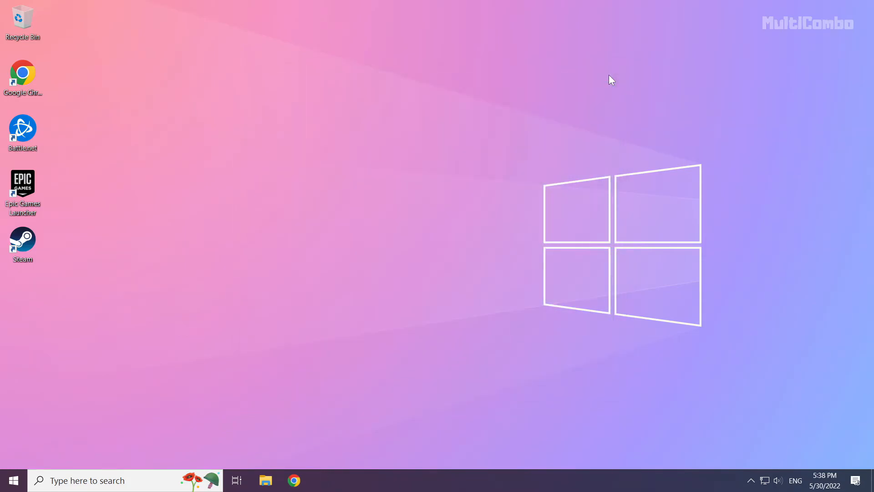
mouse_move(102, 395)
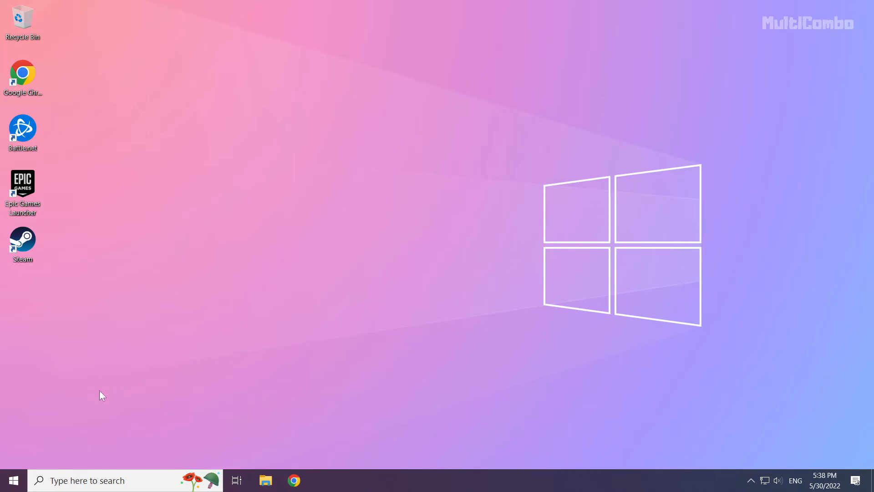
mouse_move(13, 480)
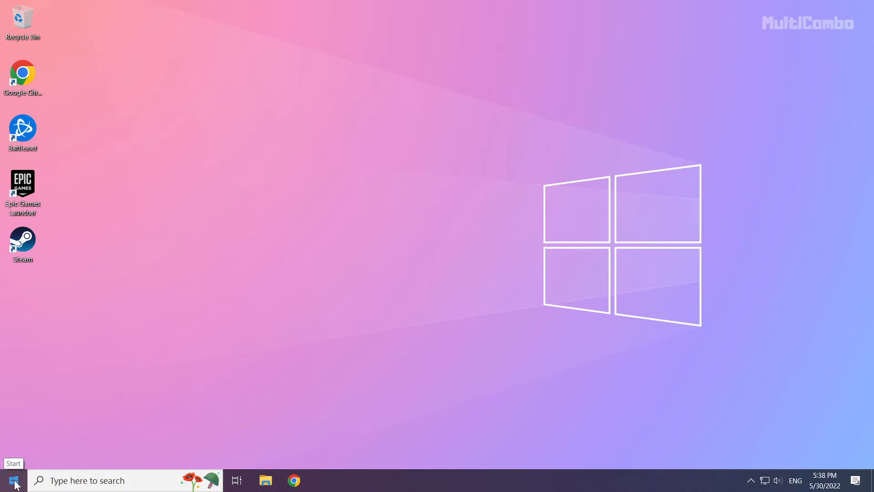
Open the Start menu to reach the Sleep, Shut down and Restart options.
click(12, 479)
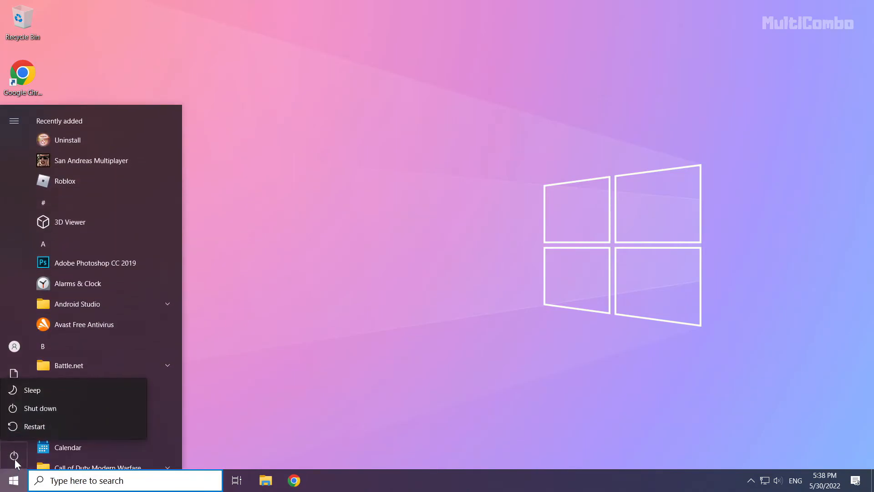
mouse_move(73, 426)
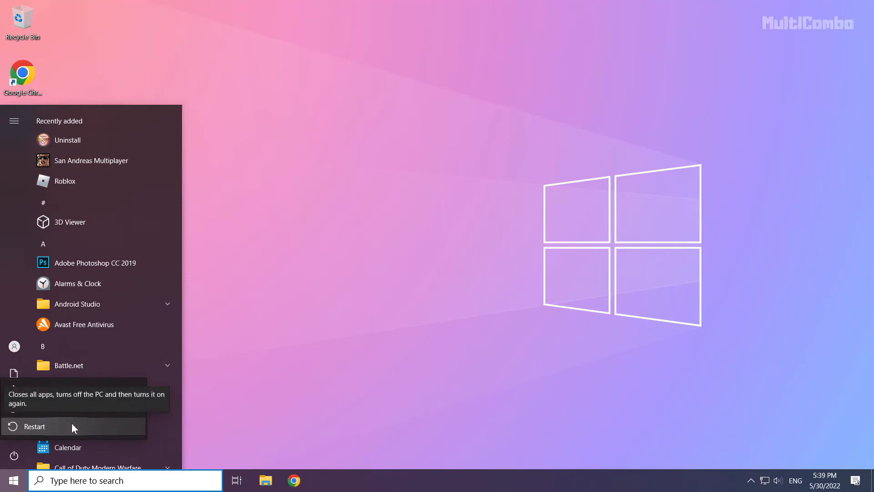